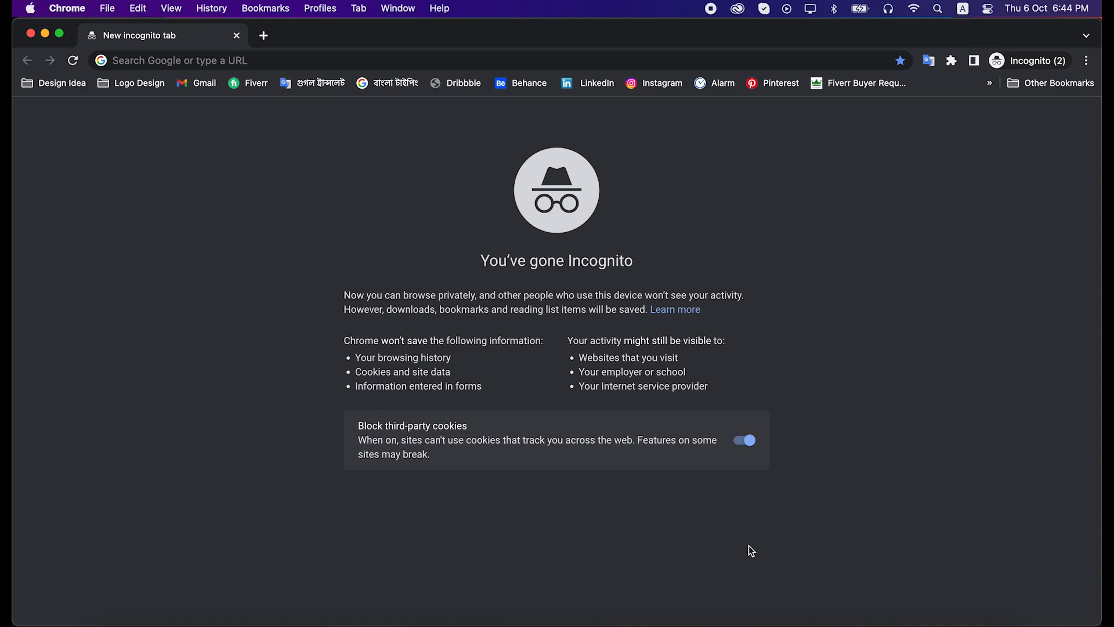
pyautogui.moveTo(248, 83)
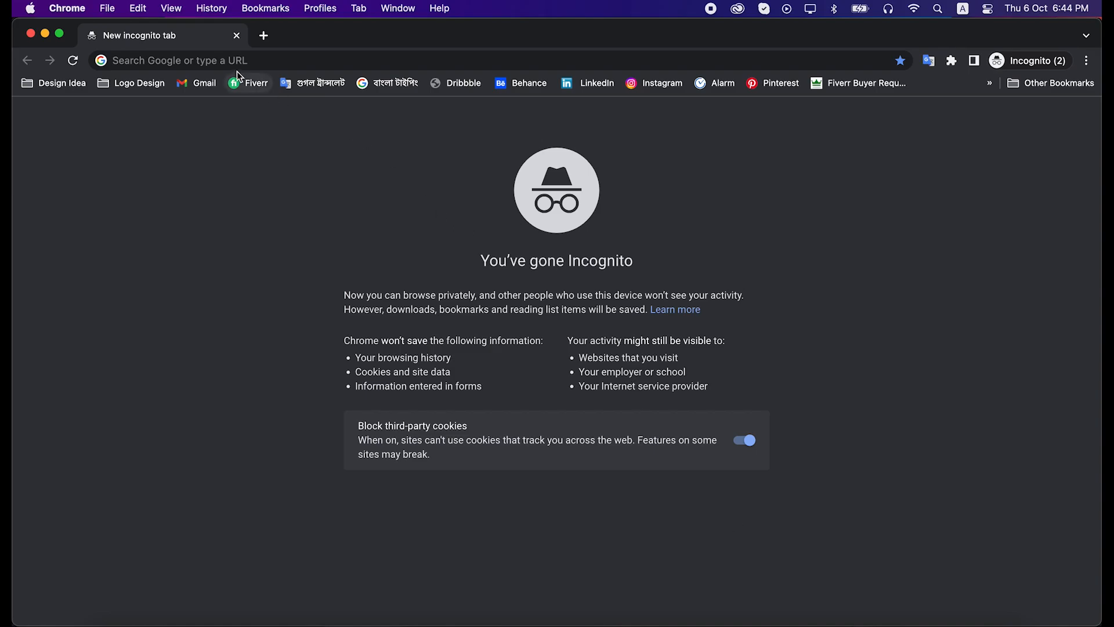
# - Enter a query in the incognito tab's address bar to search for Butterfly
pyautogui.write('behance.net')
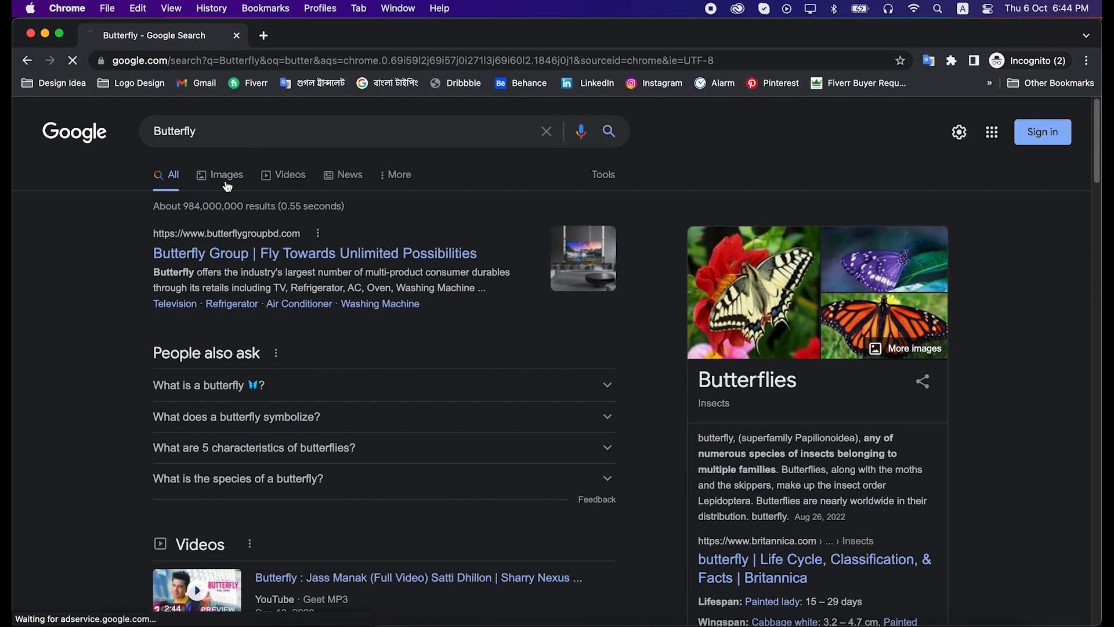
# - Show Google image results for Butterfly and scroll through the pictures for reference
pyautogui.click(228, 174)
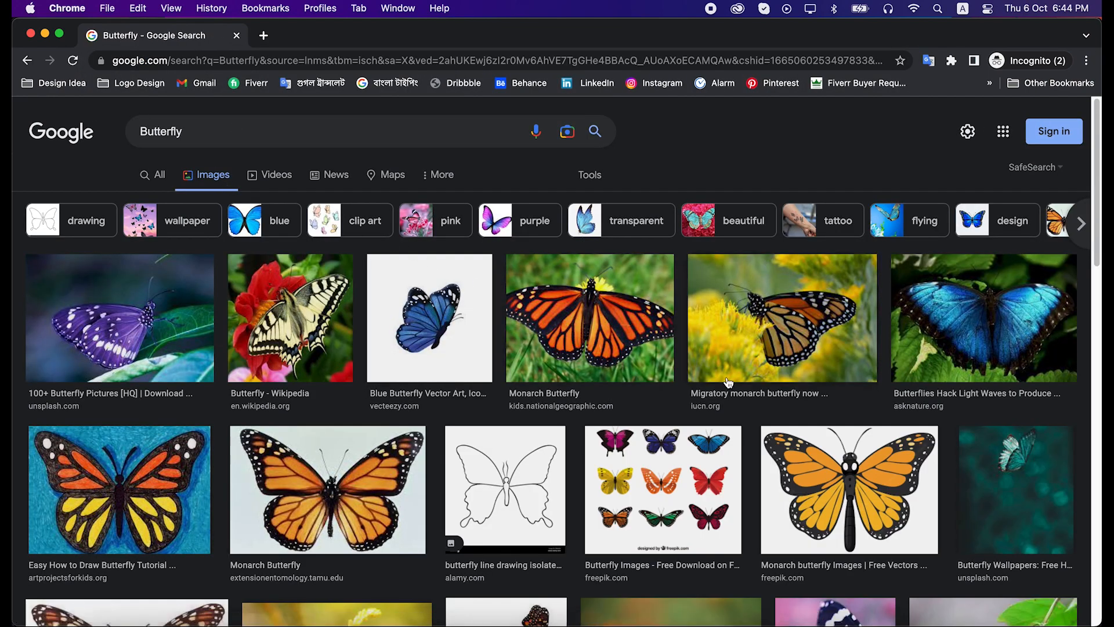
pyautogui.scroll(-3)
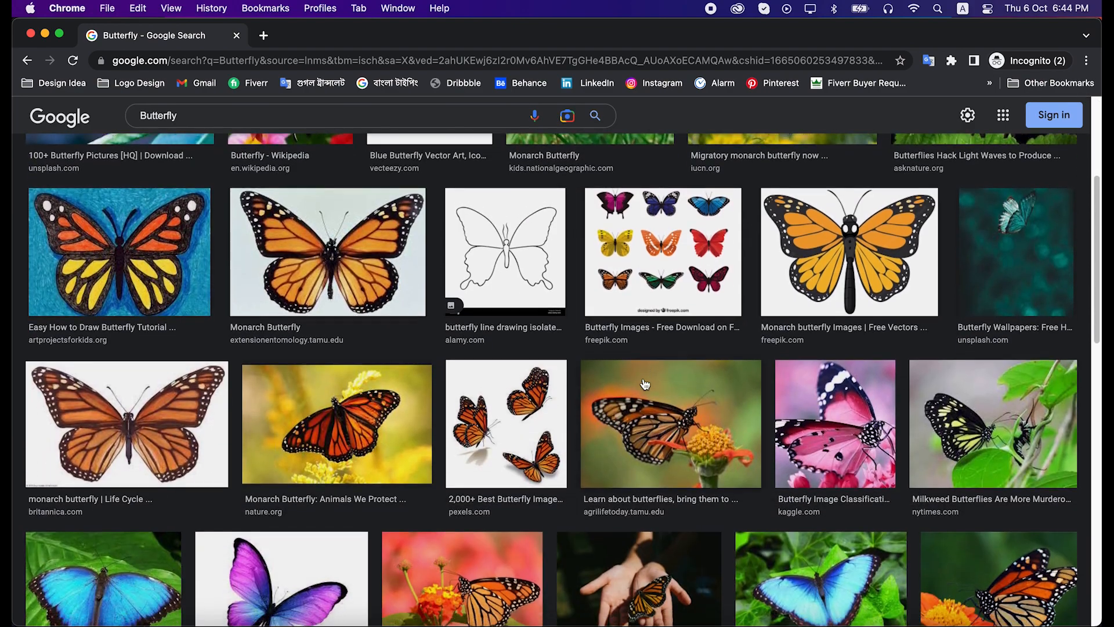
pyautogui.scroll(-3)
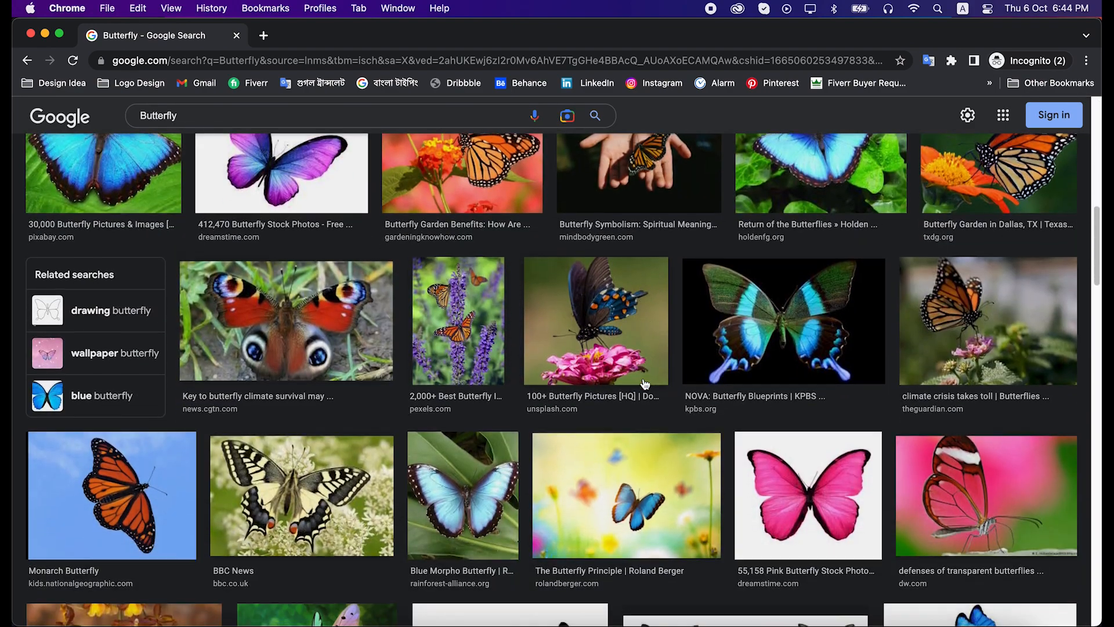
pyautogui.scroll(-3)
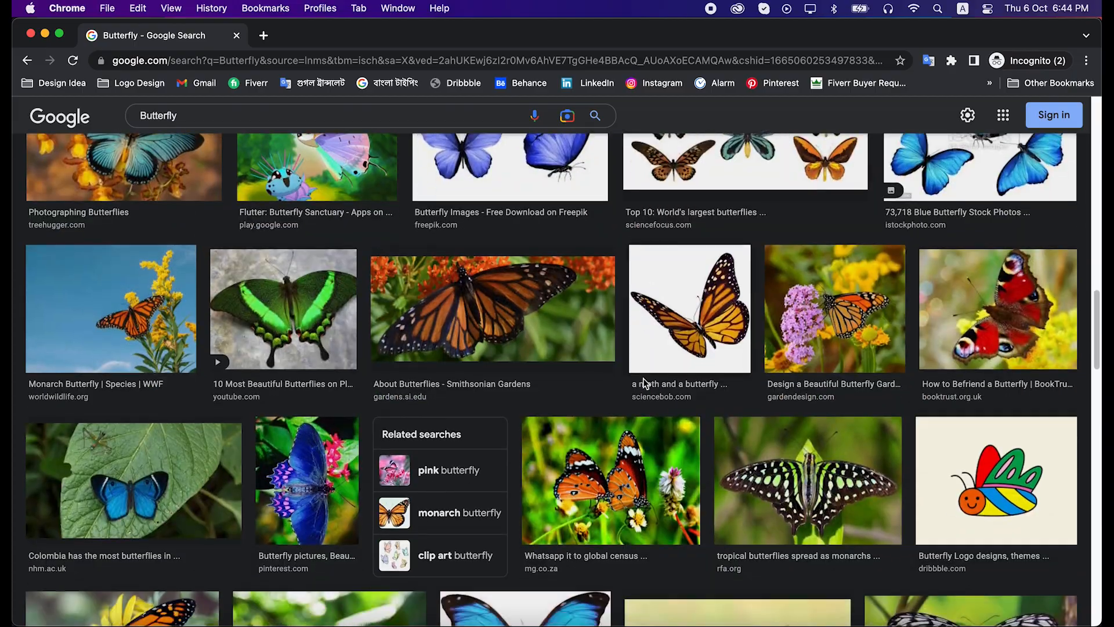
pyautogui.scroll(-3)
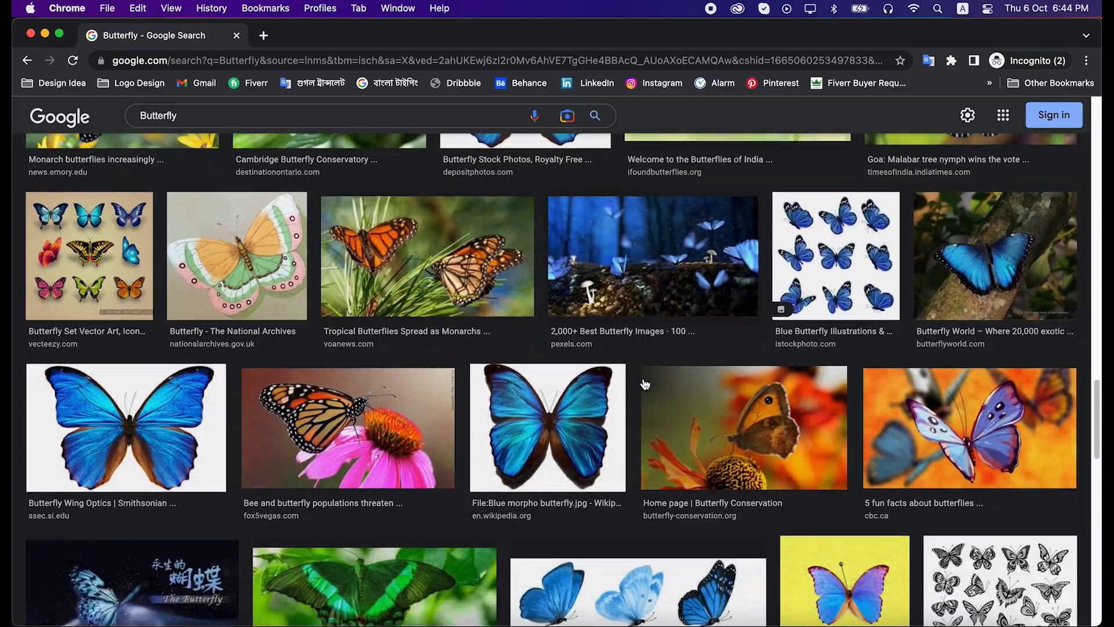
pyautogui.scroll(3)
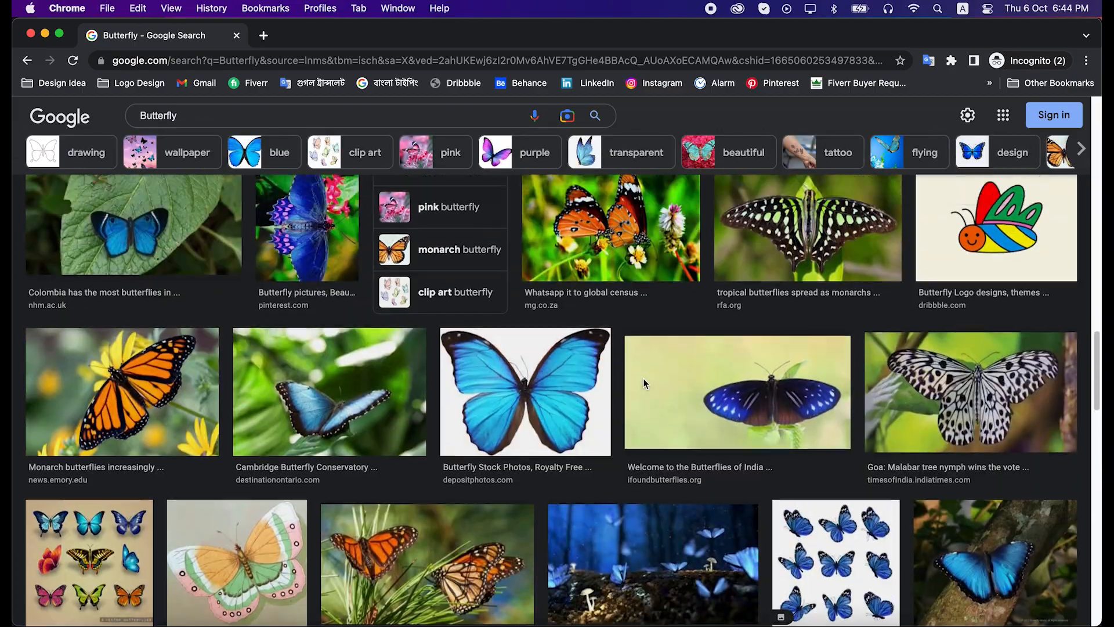
pyautogui.scroll(-3)
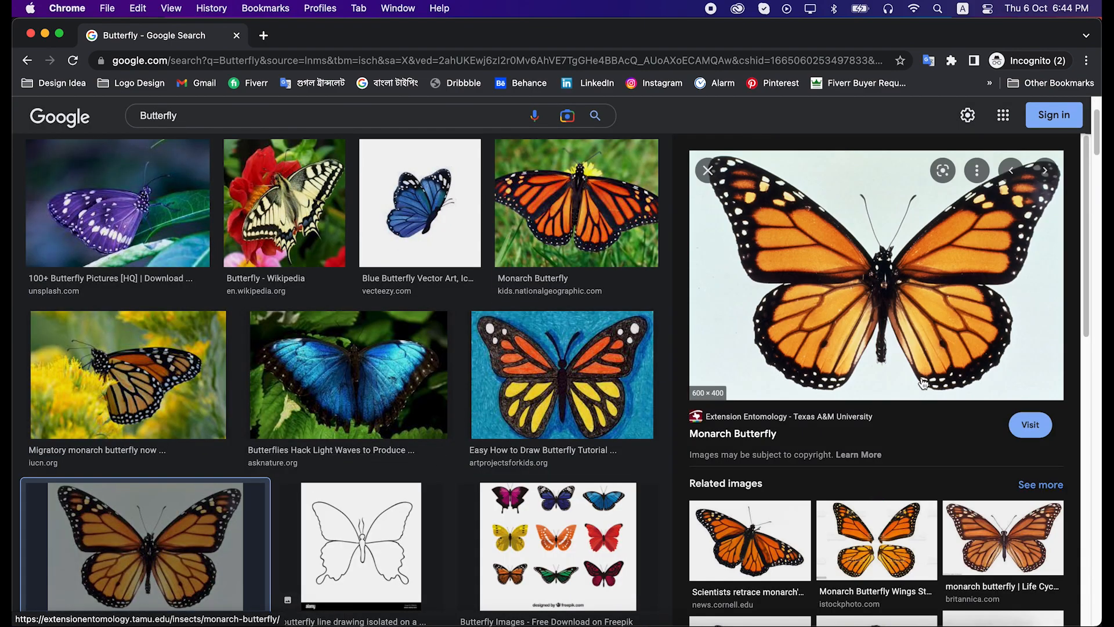
pyautogui.moveTo(774, 263)
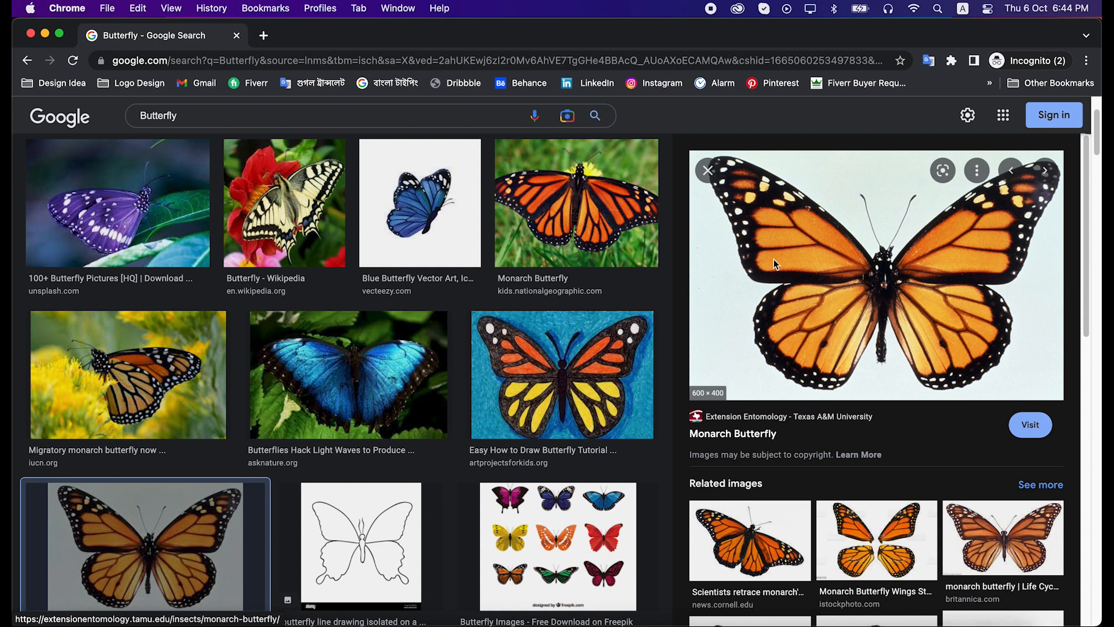
pyautogui.moveTo(812, 292)
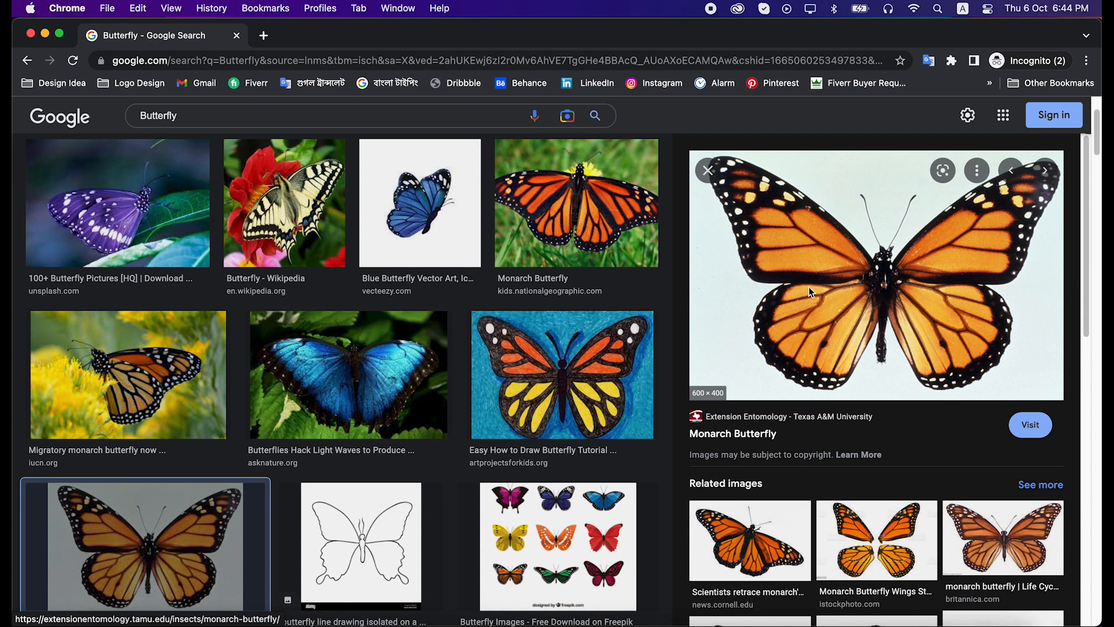
pyautogui.moveTo(876, 286)
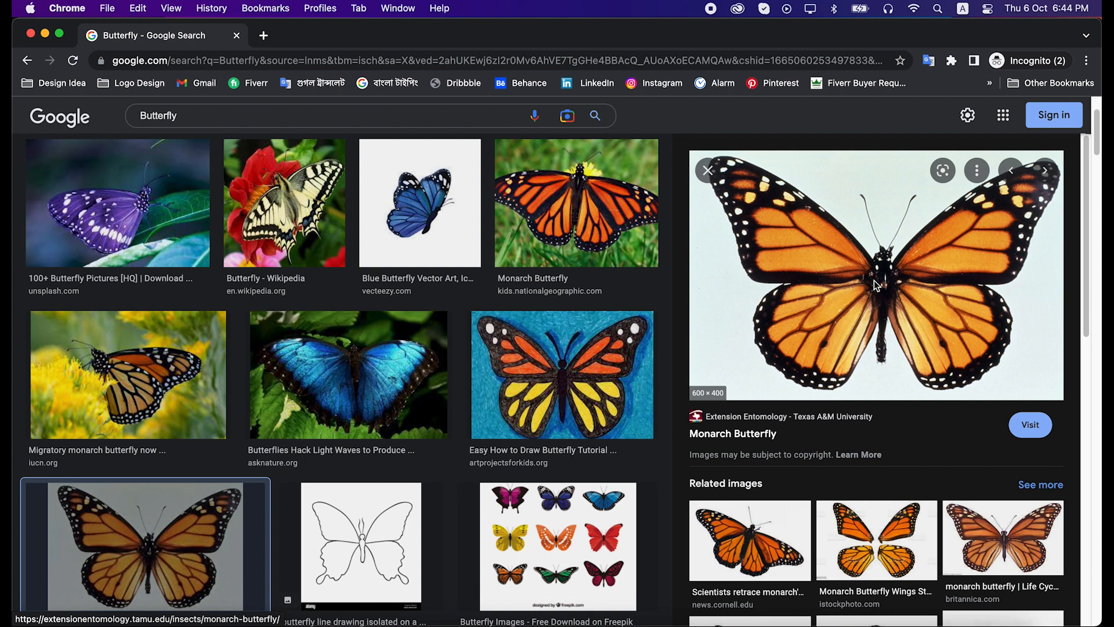
pyautogui.moveTo(912, 282)
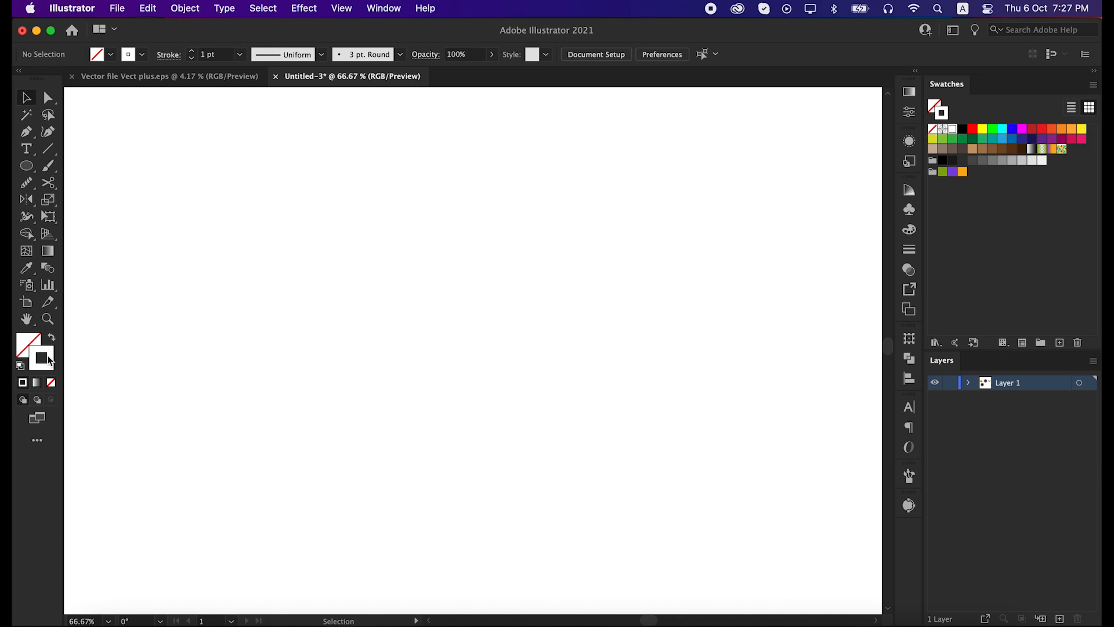
# - Set a black 3 pt outline with no fill and choose the Ellipse tool
pyautogui.doubleClick(22, 345)
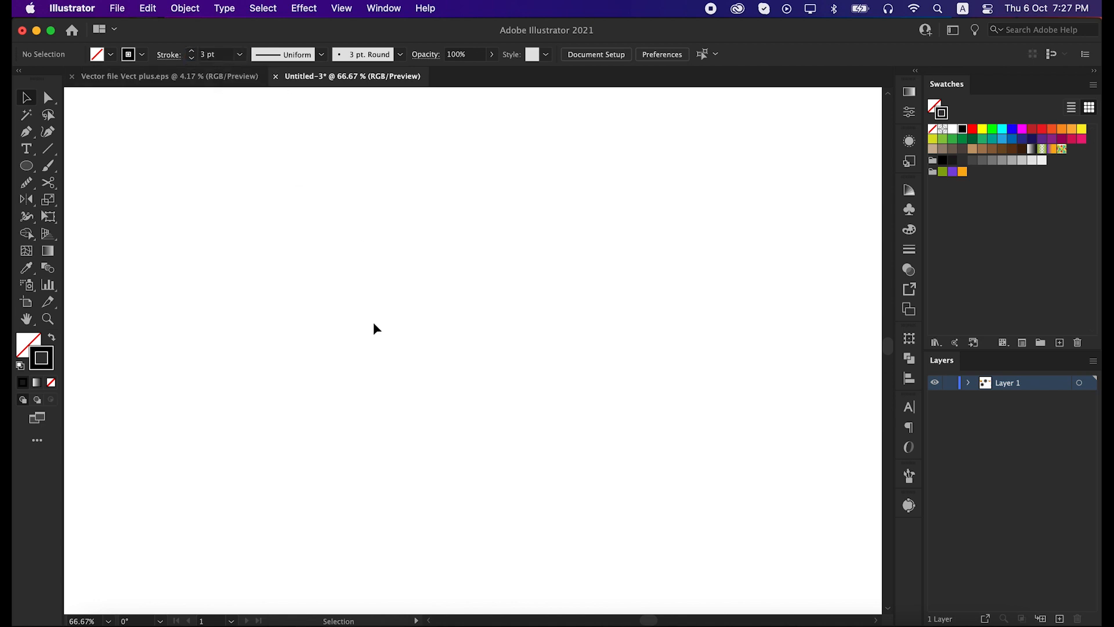
pyautogui.click(26, 165)
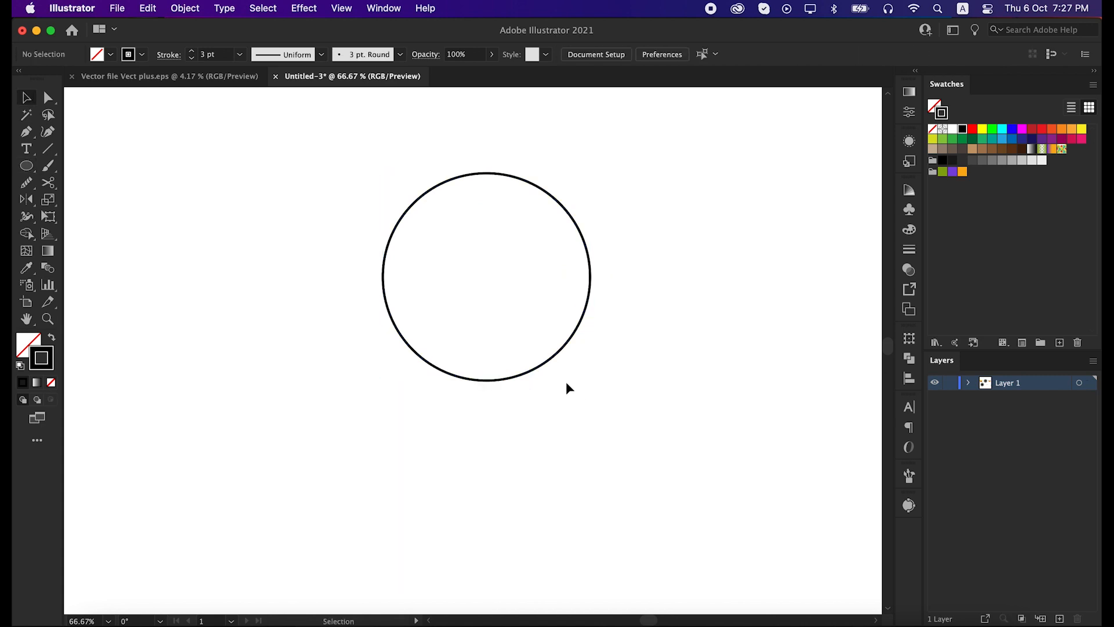
# - Draw the smaller circle at the bottom-left of the drop shape
pyautogui.click(568, 353)
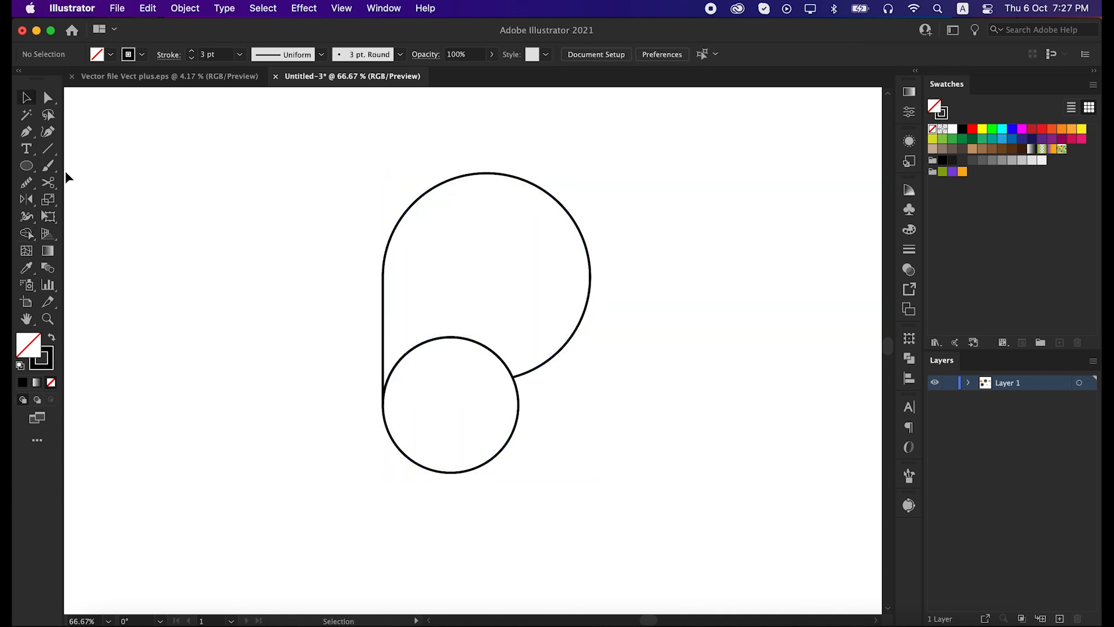
# - Draw a diagonal line across the small circle and split off the region below it
pyautogui.click(47, 149)
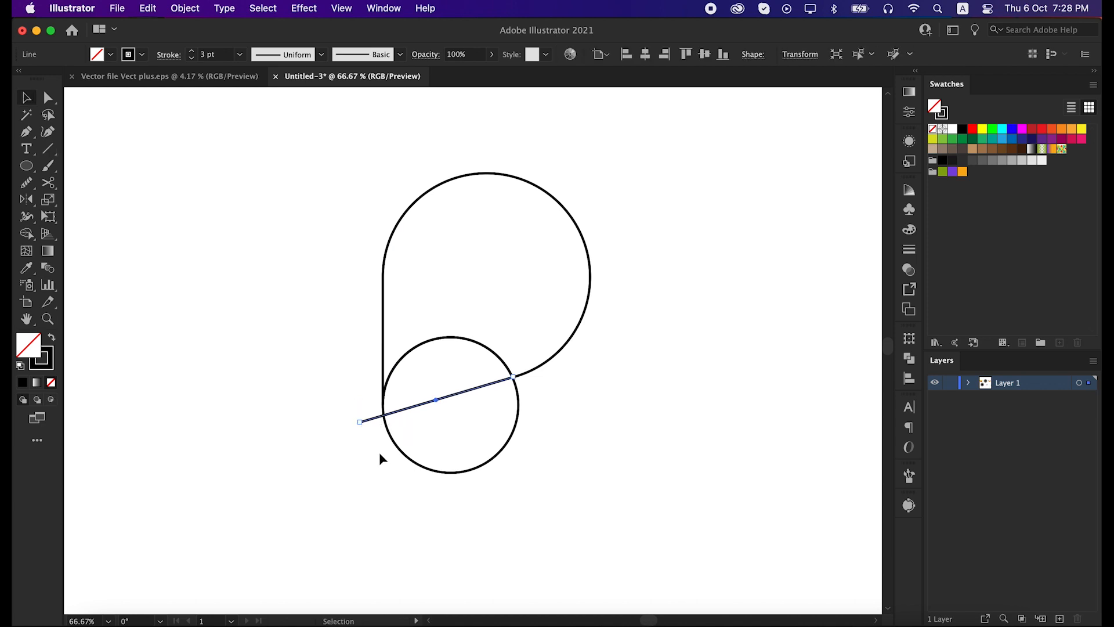
pyautogui.click(547, 440)
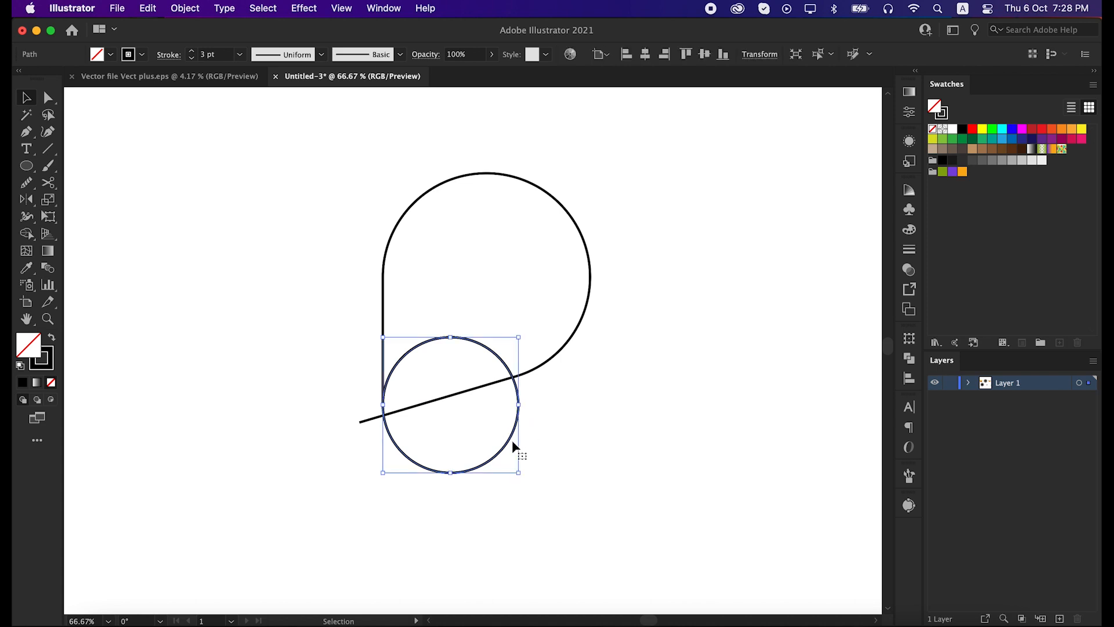
pyautogui.click(147, 7)
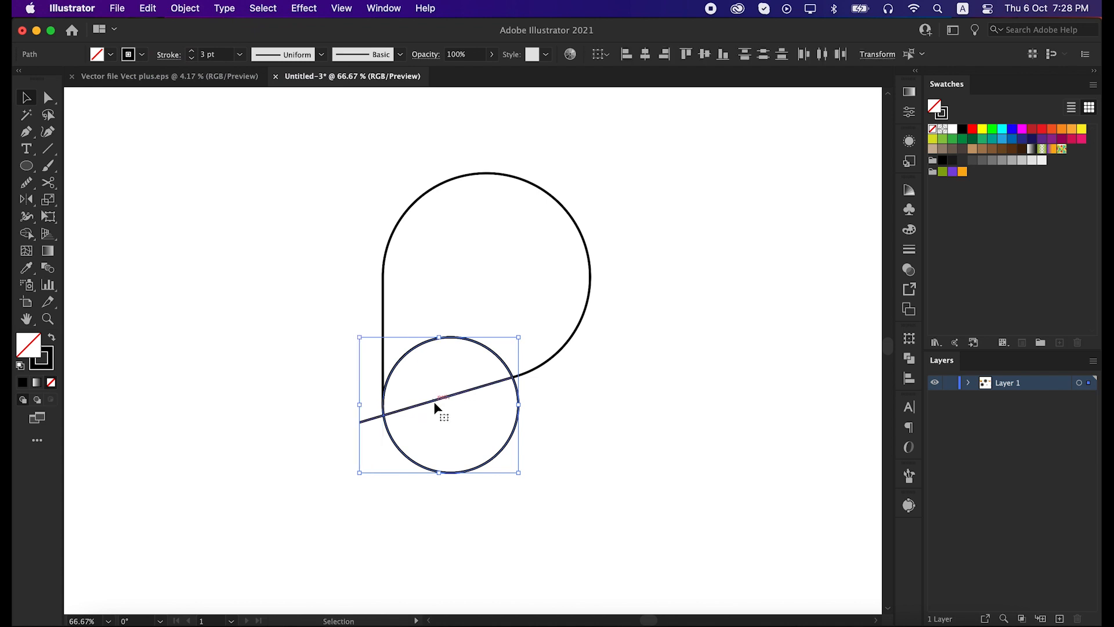
pyautogui.click(27, 234)
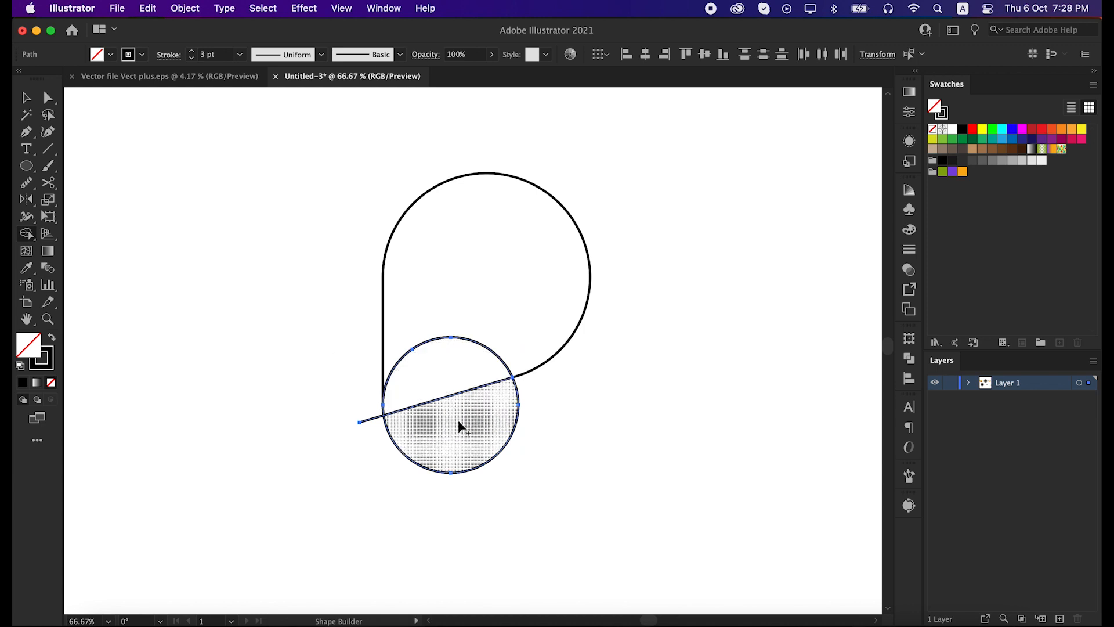
pyautogui.click(460, 426)
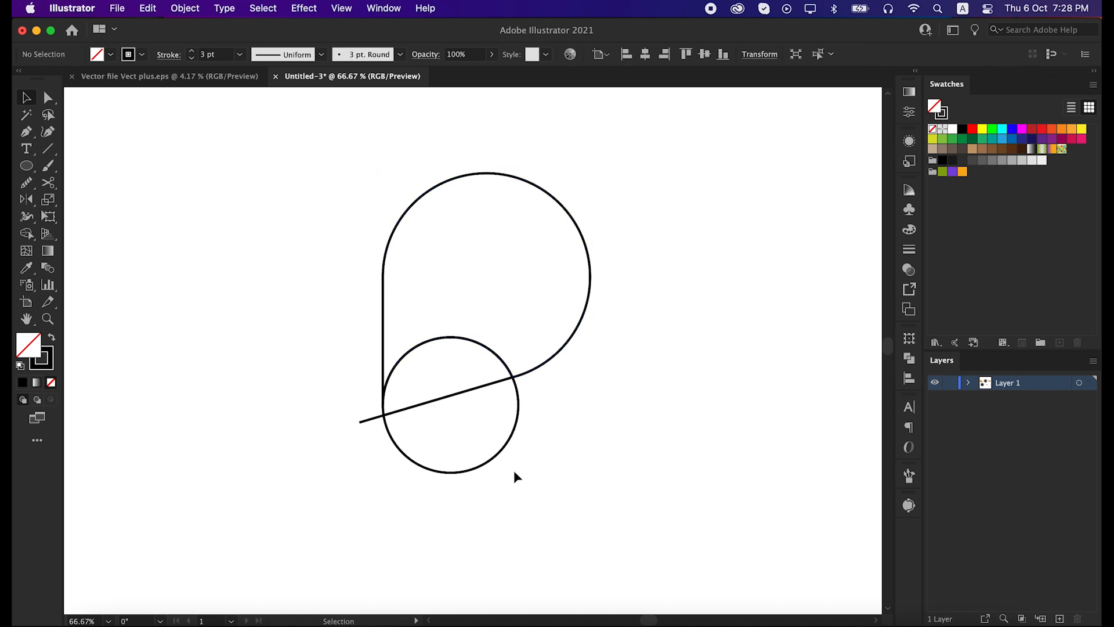
# - Round the small circle's joint, paste a copy in back, and remove the stray line end
pyautogui.click(384, 404)
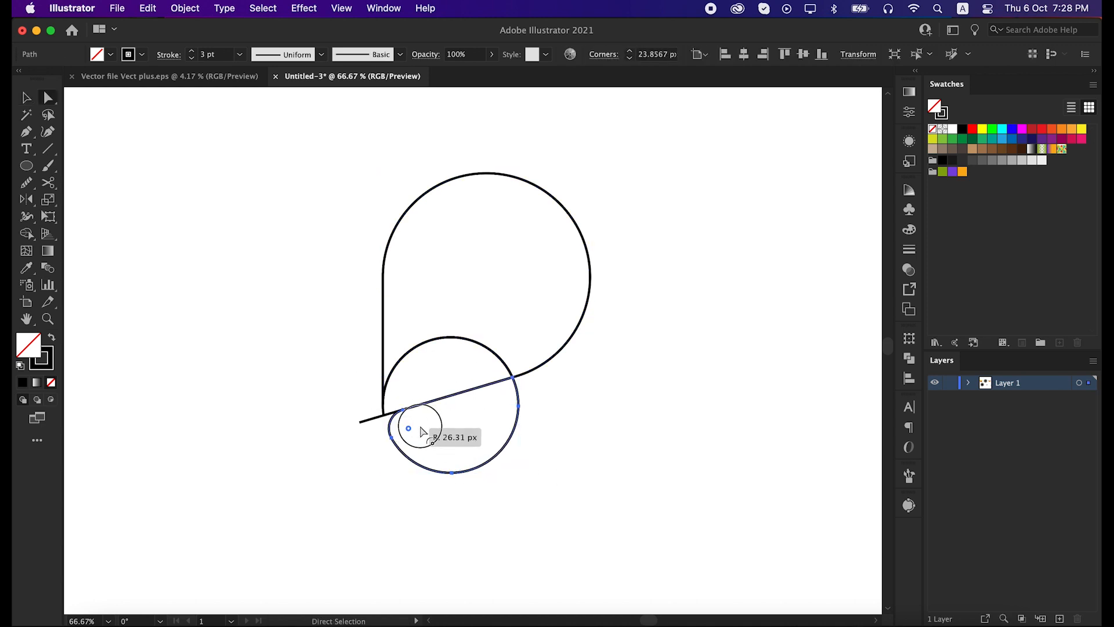
pyautogui.click(573, 528)
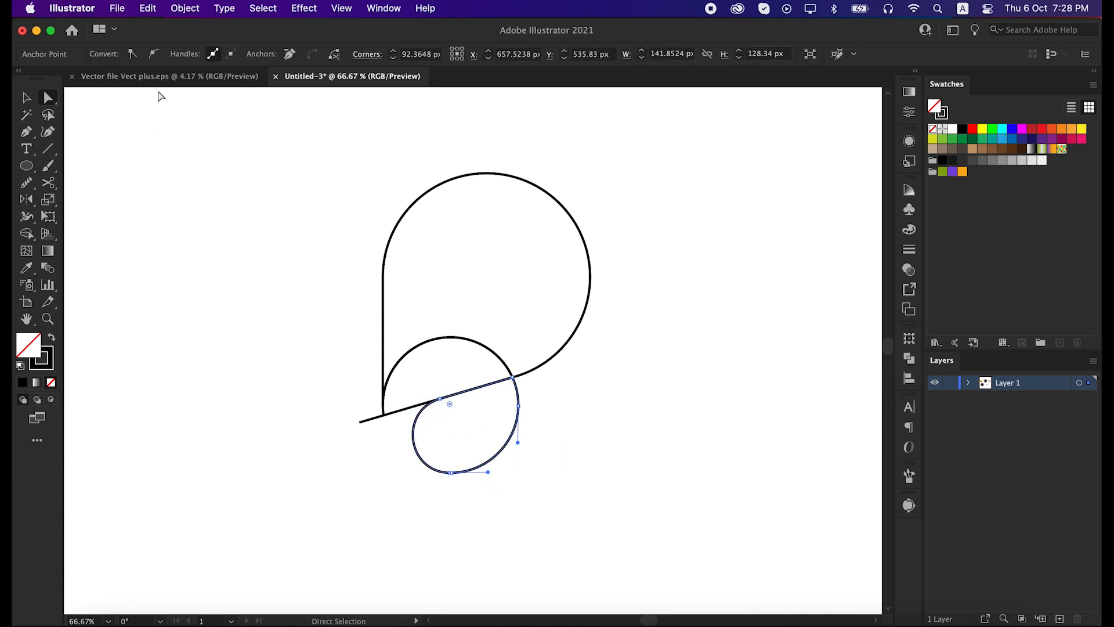
pyautogui.click(147, 7)
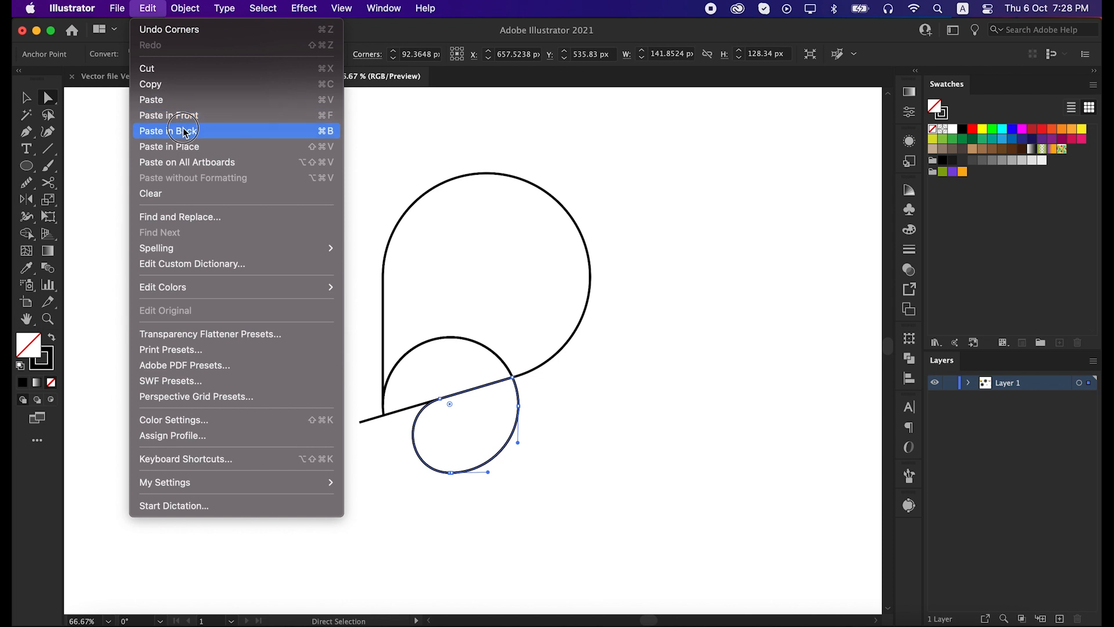
pyautogui.click(169, 131)
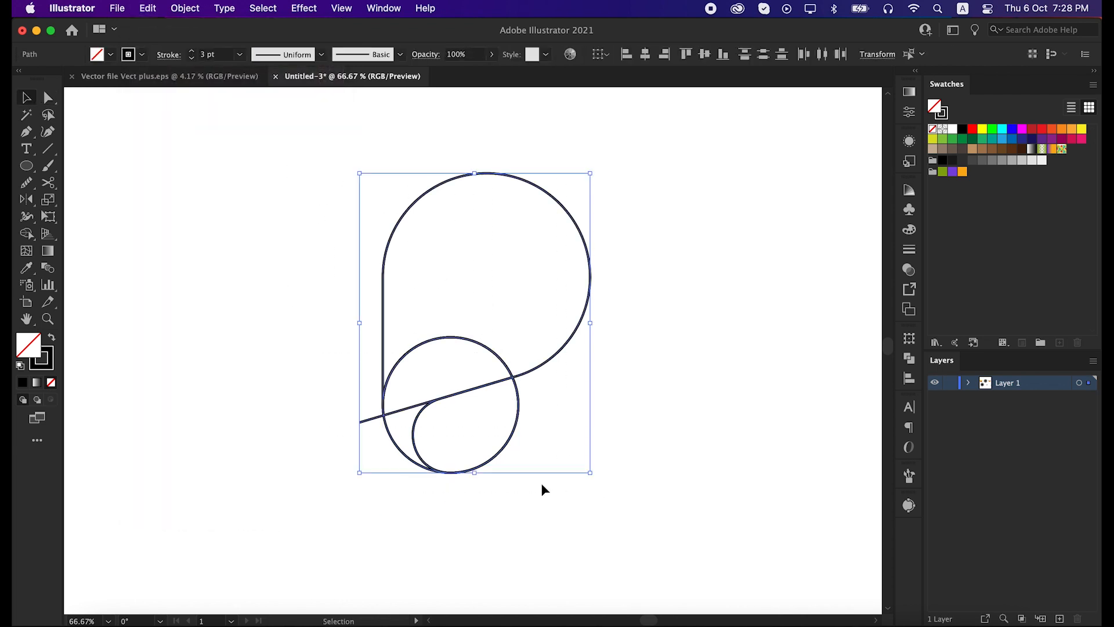
pyautogui.click(26, 233)
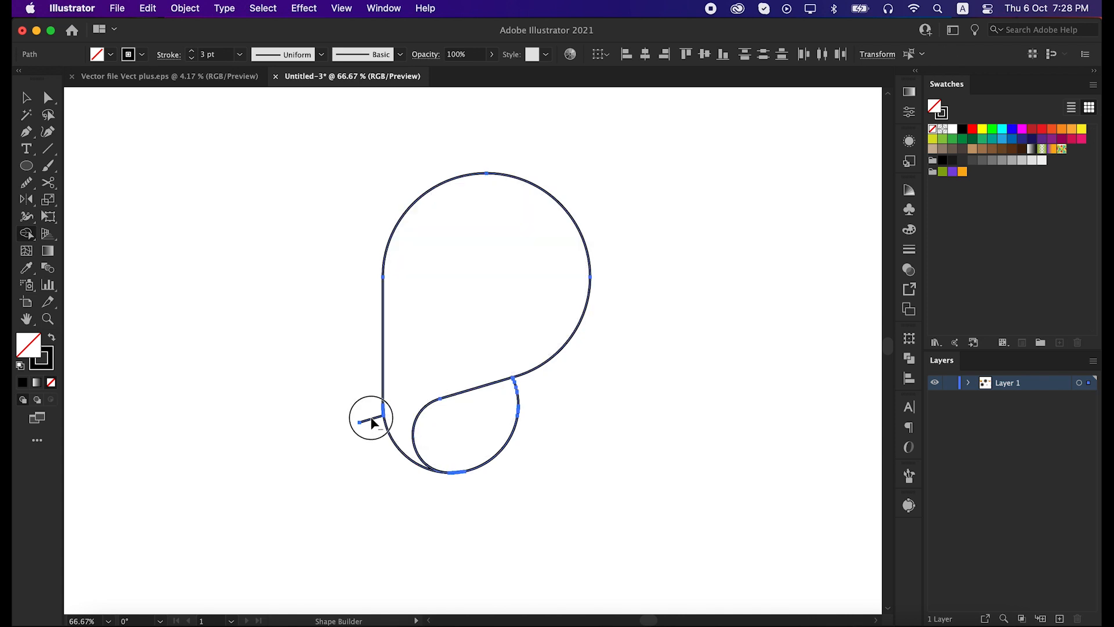
pyautogui.click(348, 368)
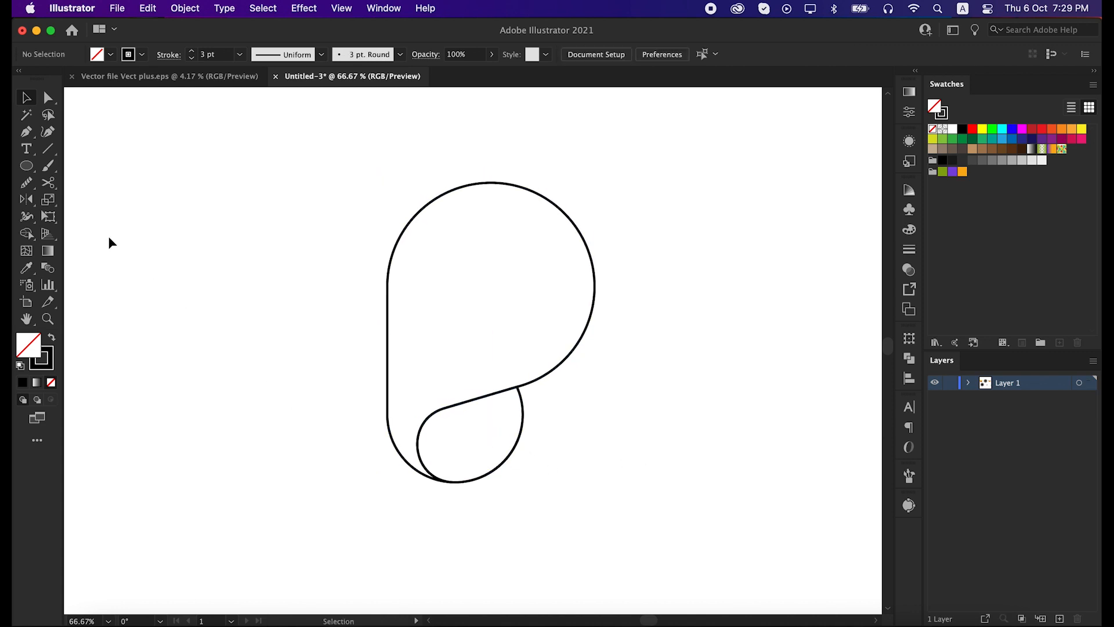
pyautogui.moveTo(490, 332)
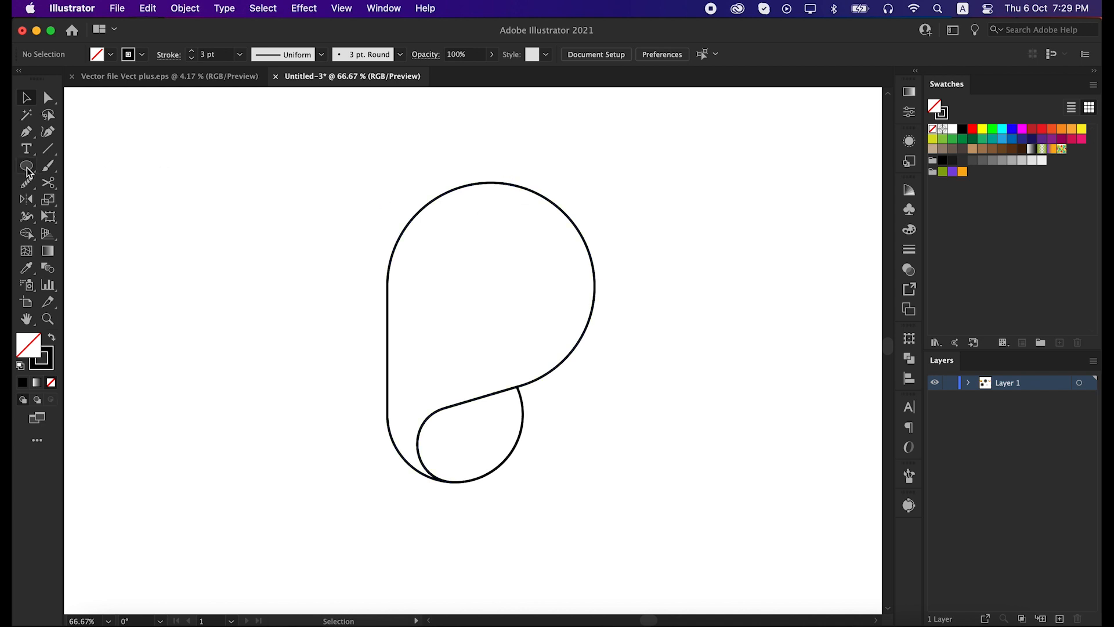
# - Pick the Ellipse tool from the shape tools flyout for the top inner circle
pyautogui.click(26, 165)
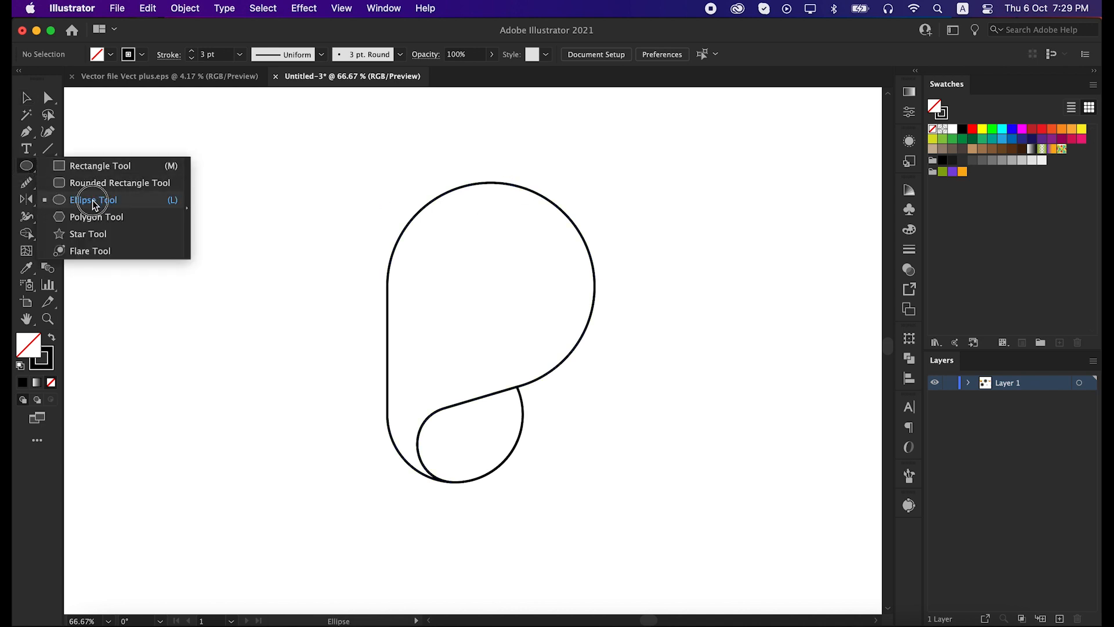
pyautogui.click(93, 200)
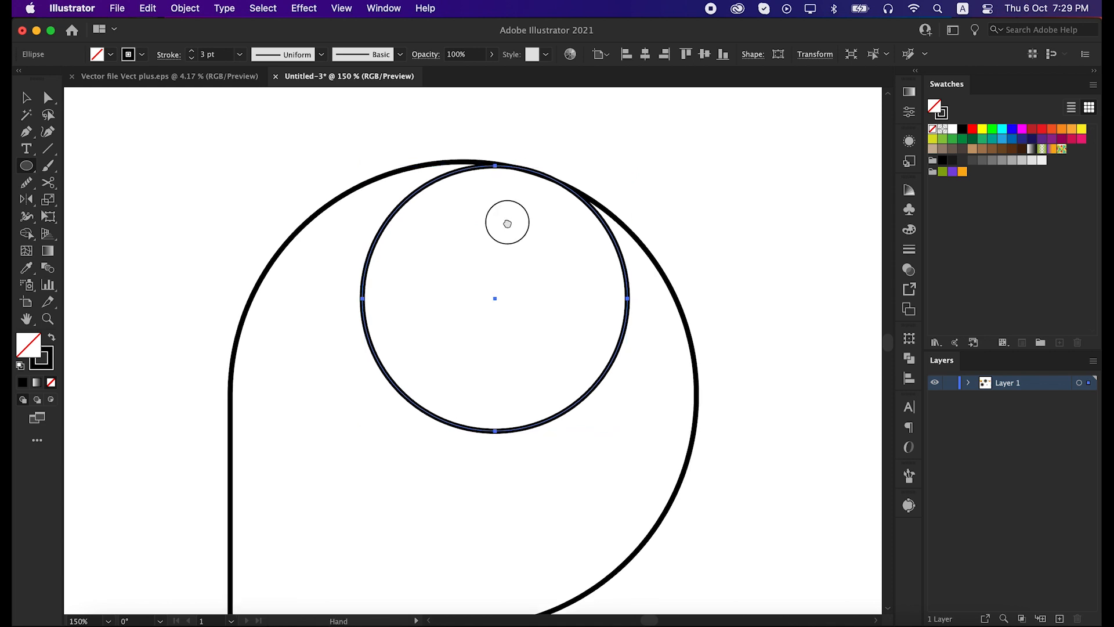
# - Switch to Outline view to check the inner circle against the big shape
pyautogui.press('cmd+y')
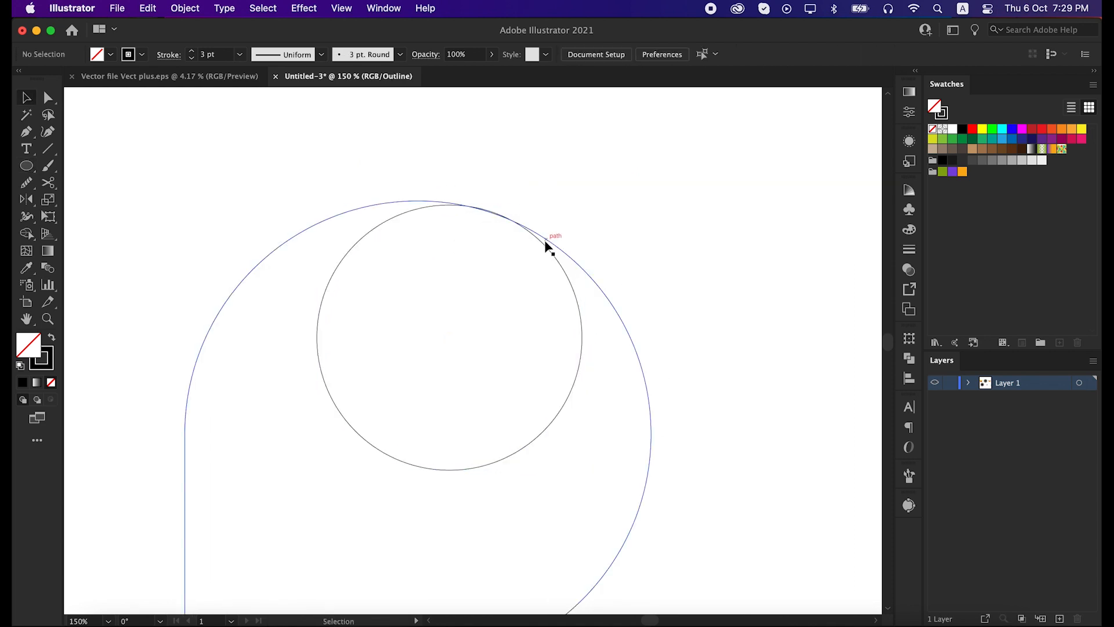
pyautogui.moveTo(508, 281)
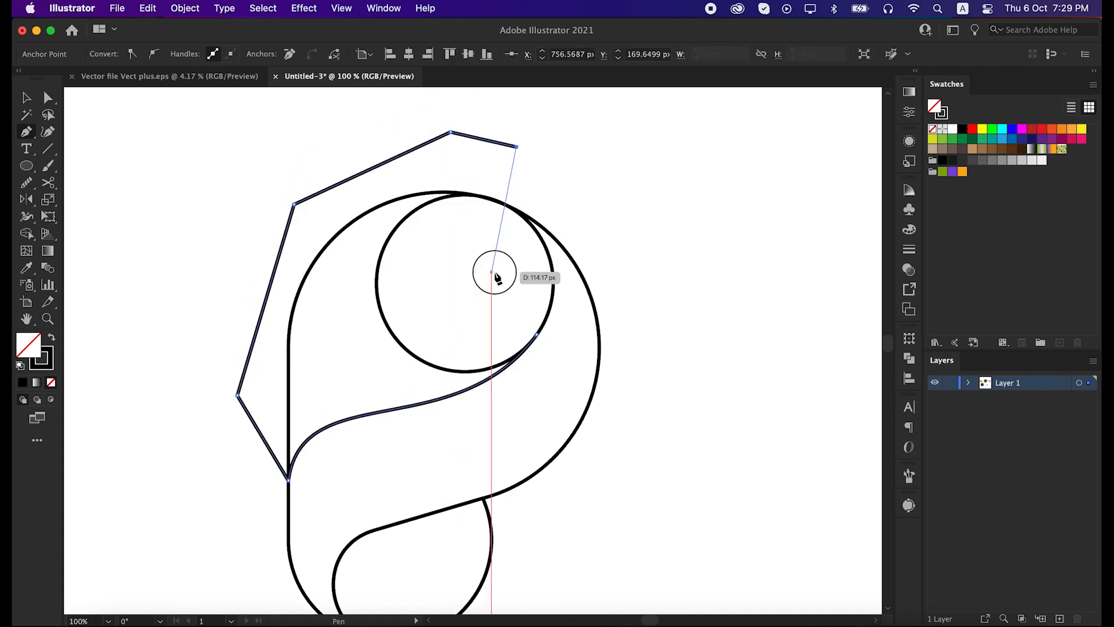
# - Place the final point of the angular path around the upper left
pyautogui.click(26, 97)
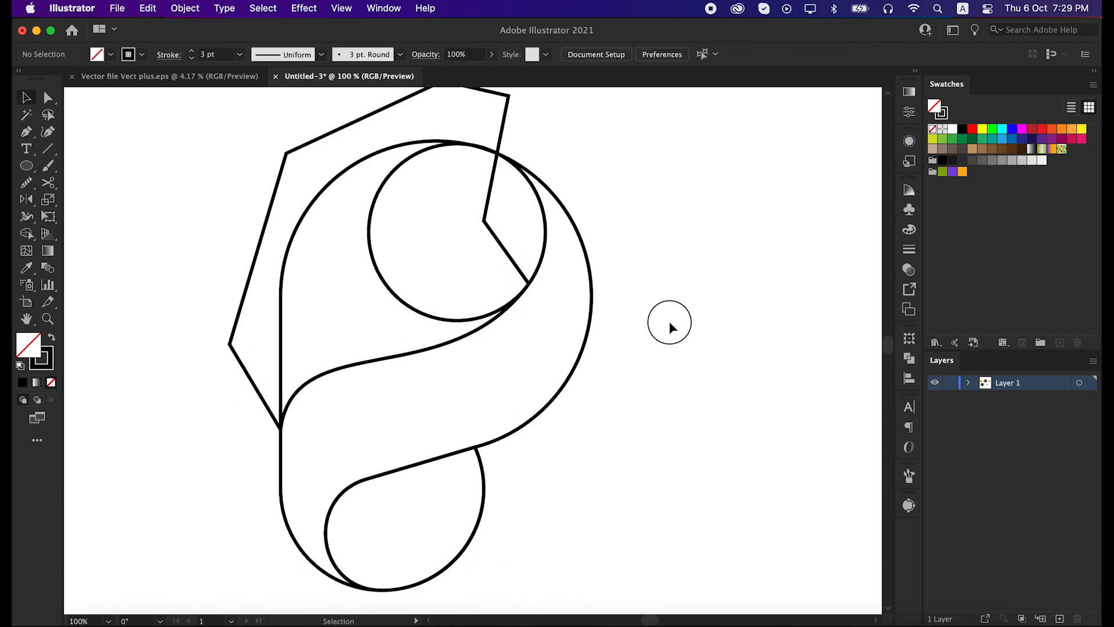
# - Select the big rounded outline and copy it with Edit > Copy
pyautogui.click(409, 226)
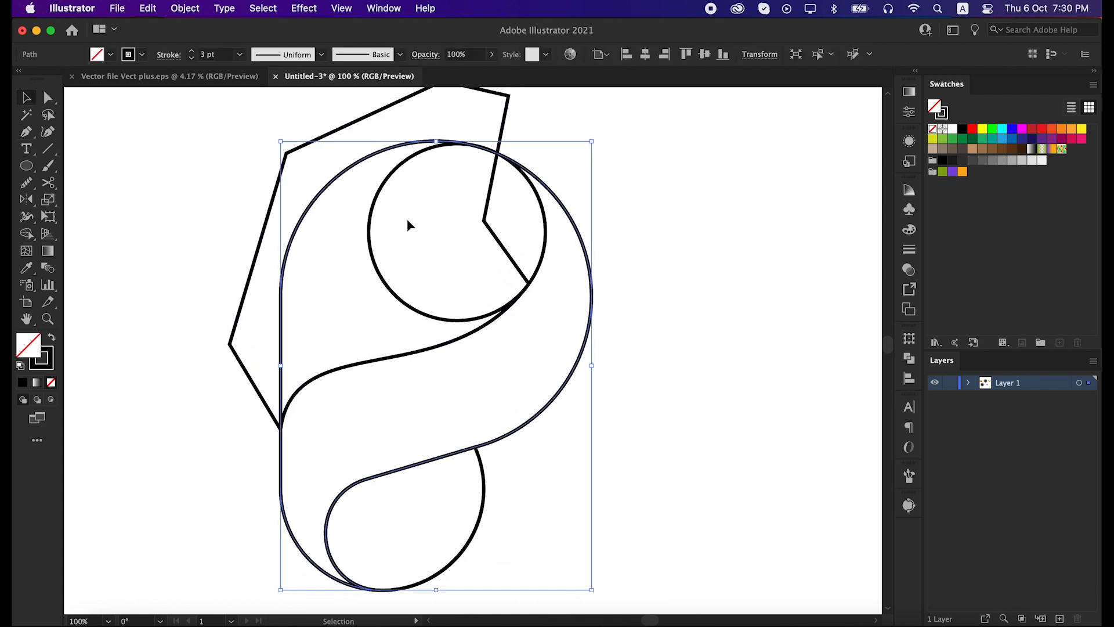
pyautogui.click(146, 8)
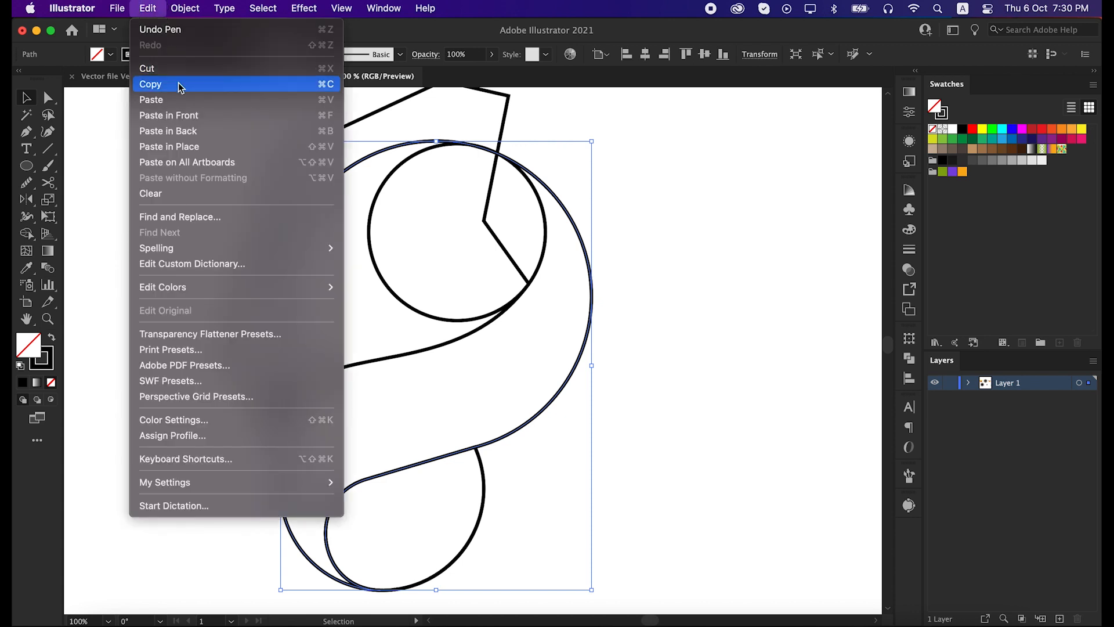
pyautogui.click(150, 83)
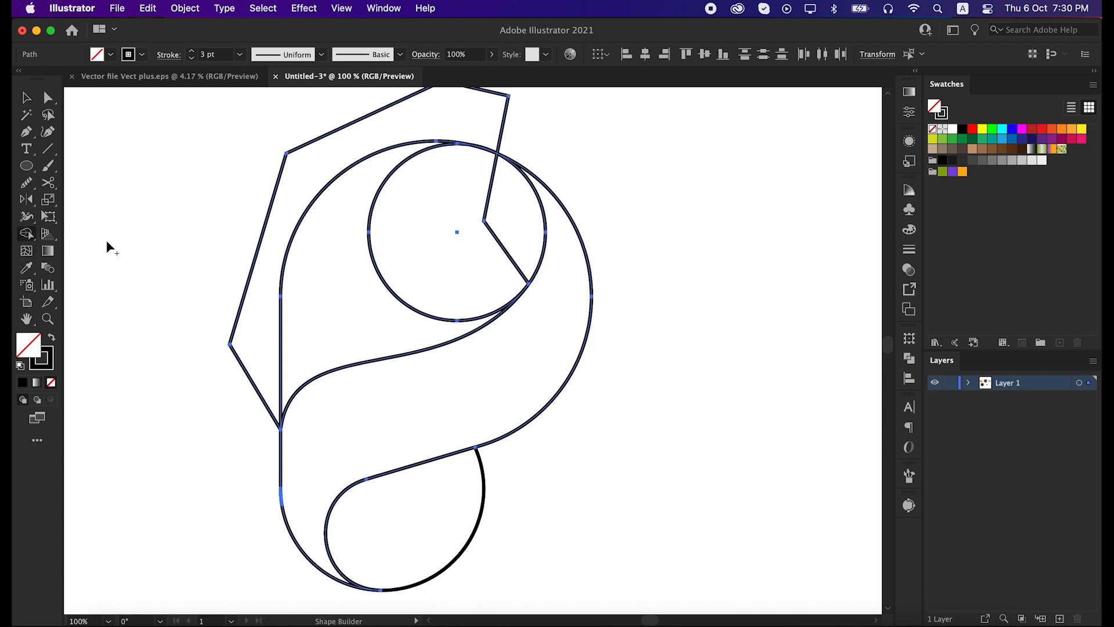
pyautogui.moveTo(488, 217)
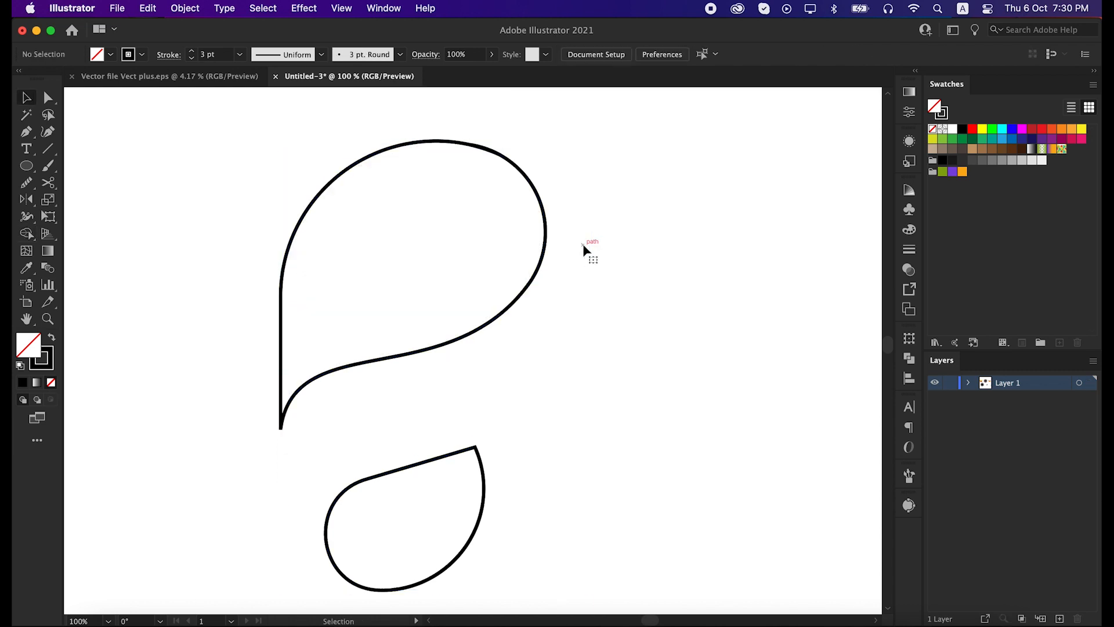
# - Paste the copied big wing outline in place around the leaf and teardrop pieces
pyautogui.click(364, 524)
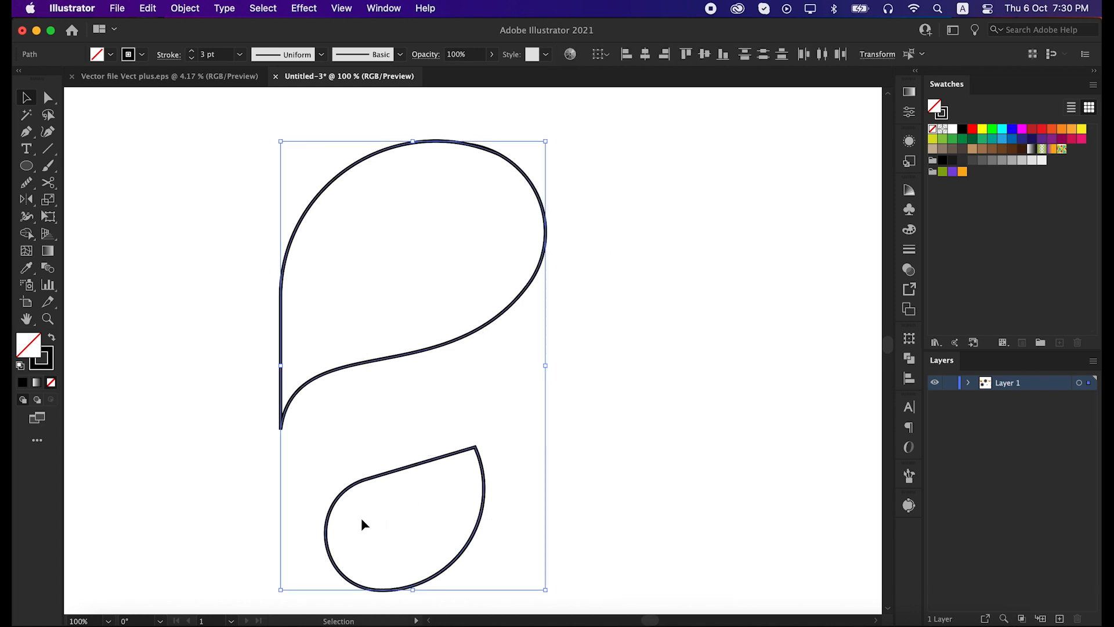
pyautogui.click(146, 7)
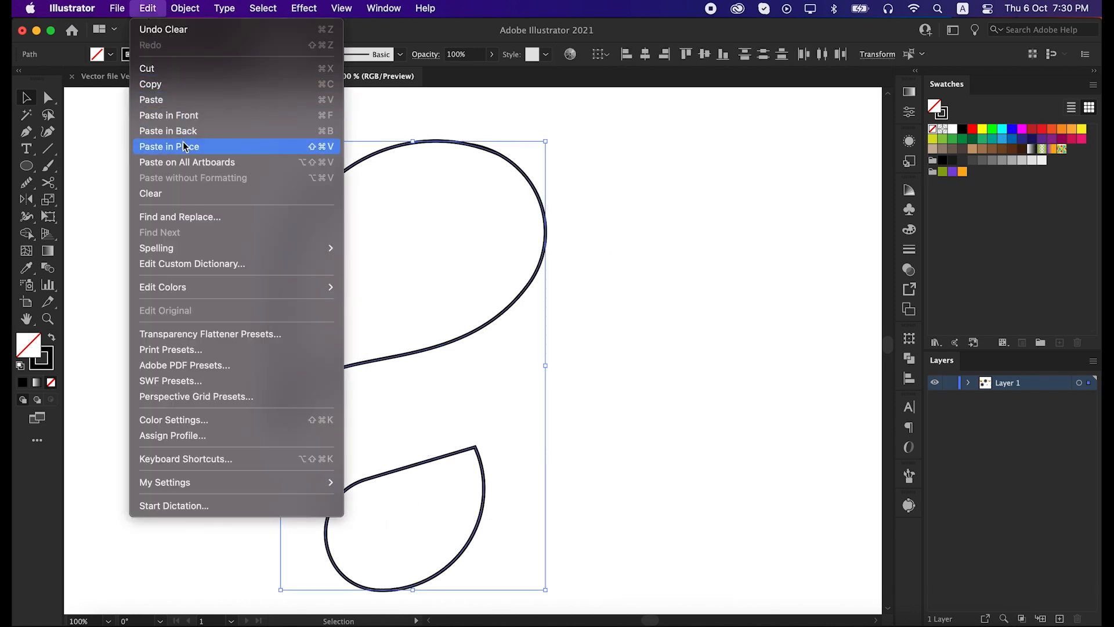
pyautogui.click(169, 146)
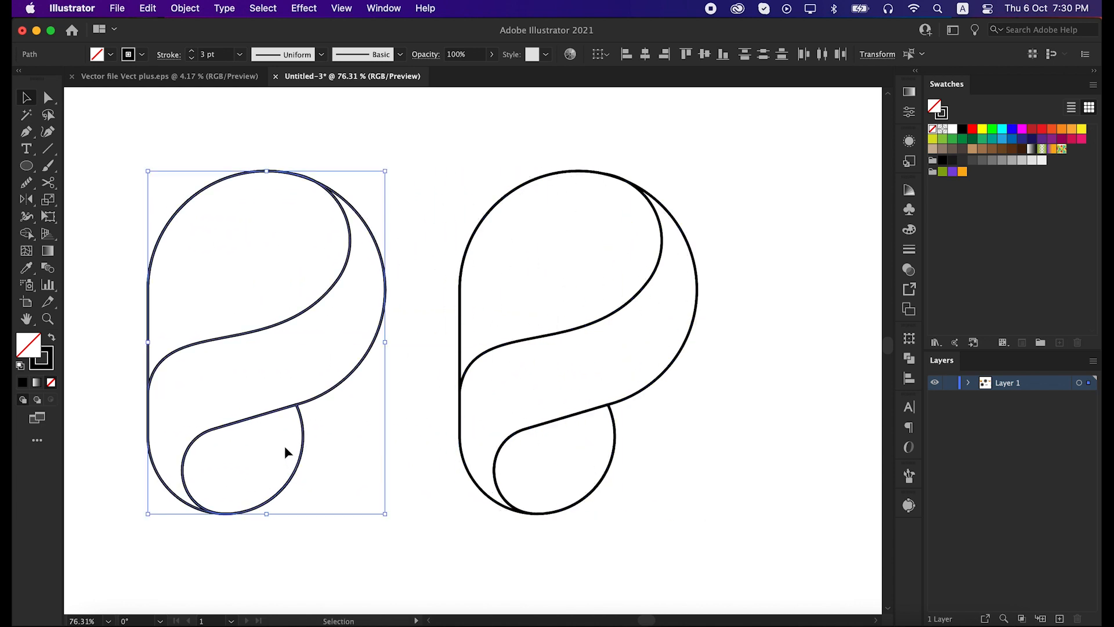
# - Change the left wing's stacking order using the right-click Arrange submenu
pyautogui.rightClick(288, 453)
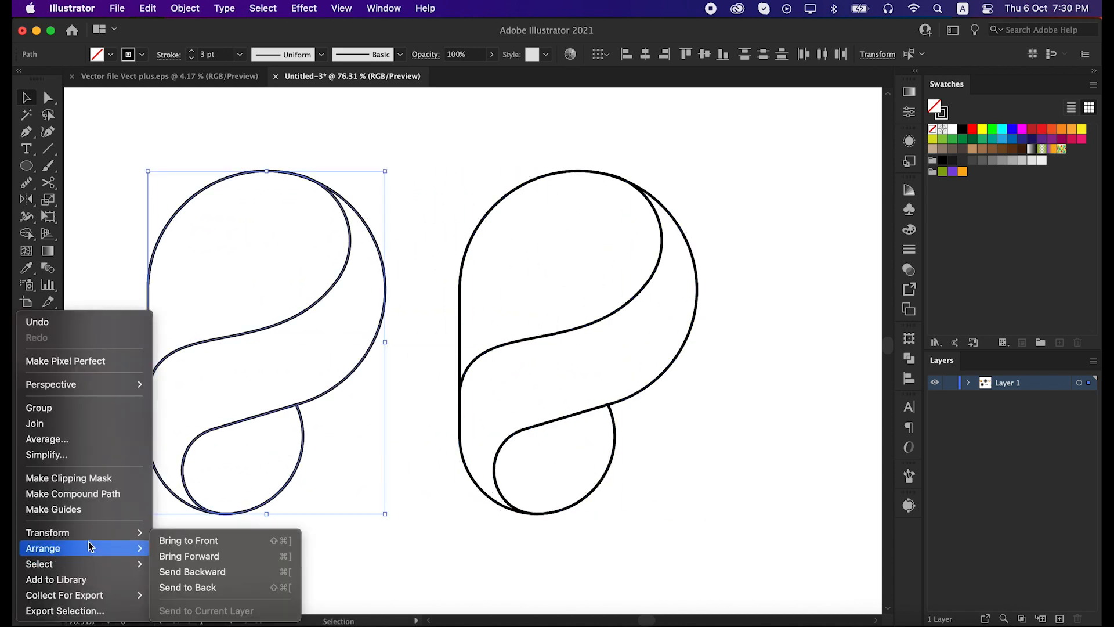
pyautogui.click(47, 532)
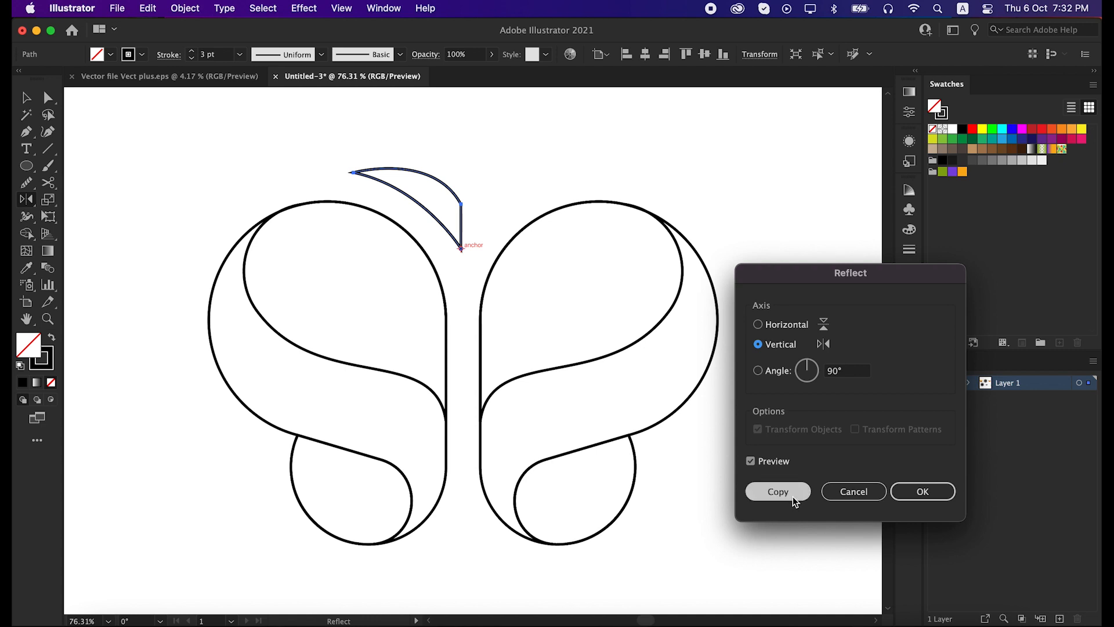
# - Reflect a vertical copy of the antenna curve and unite both halves into a V
pyautogui.click(776, 491)
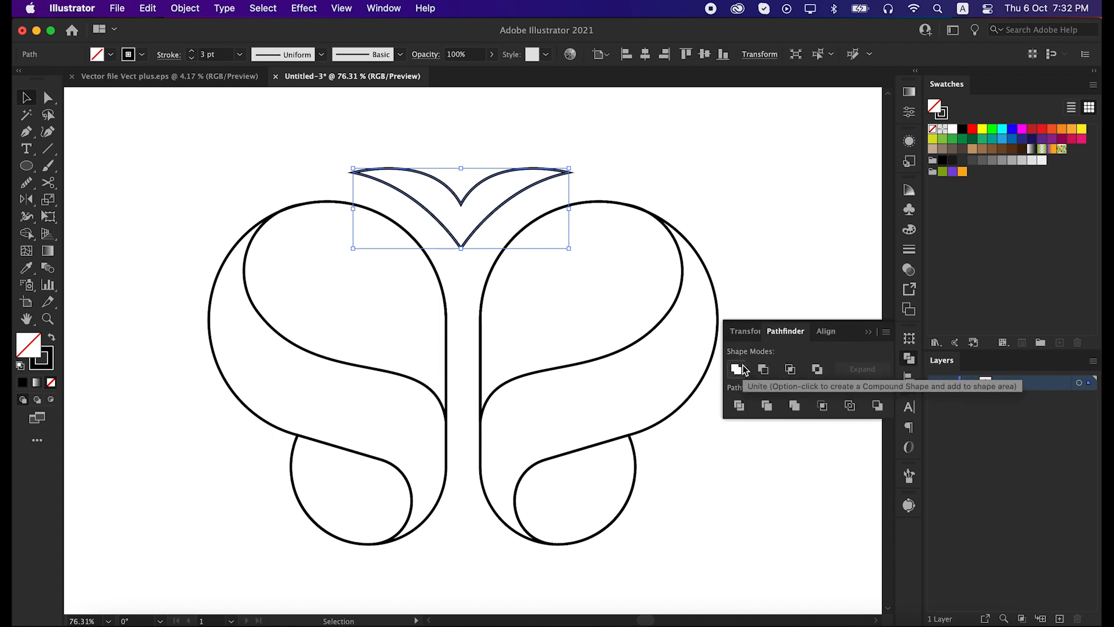
pyautogui.click(737, 369)
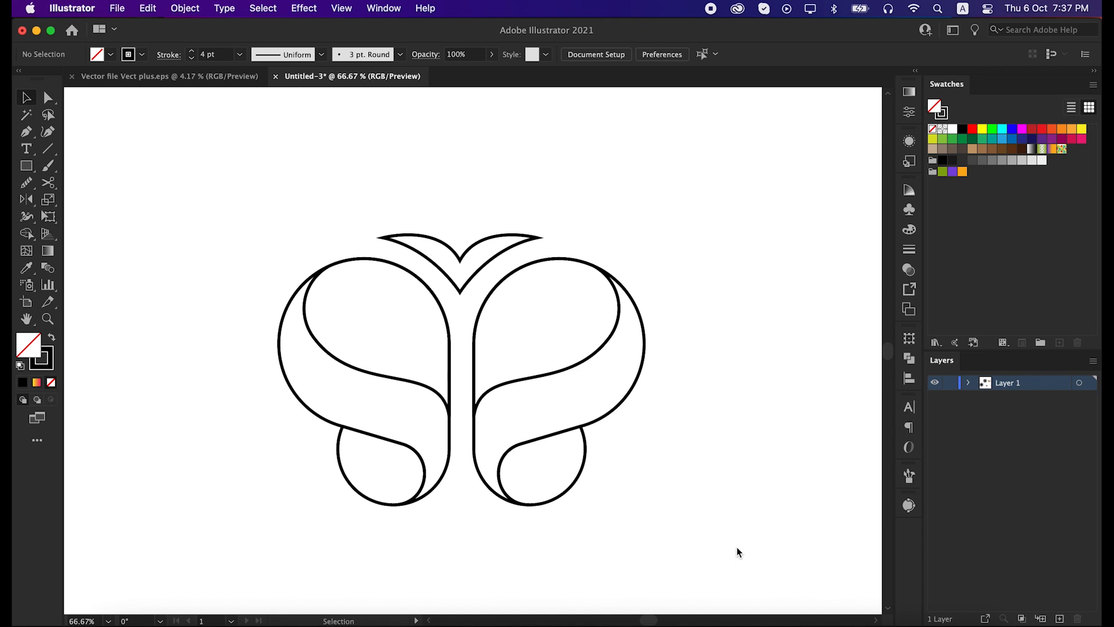
# - Copy the two lower inner teardrops and paste the copies in front
pyautogui.click(380, 466)
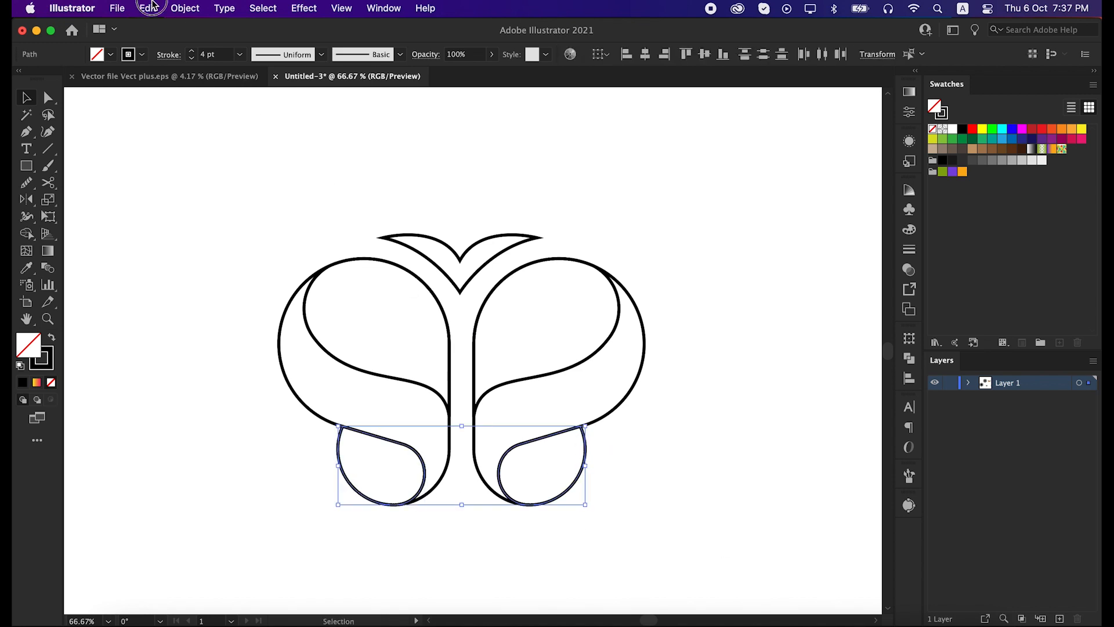
pyautogui.click(147, 8)
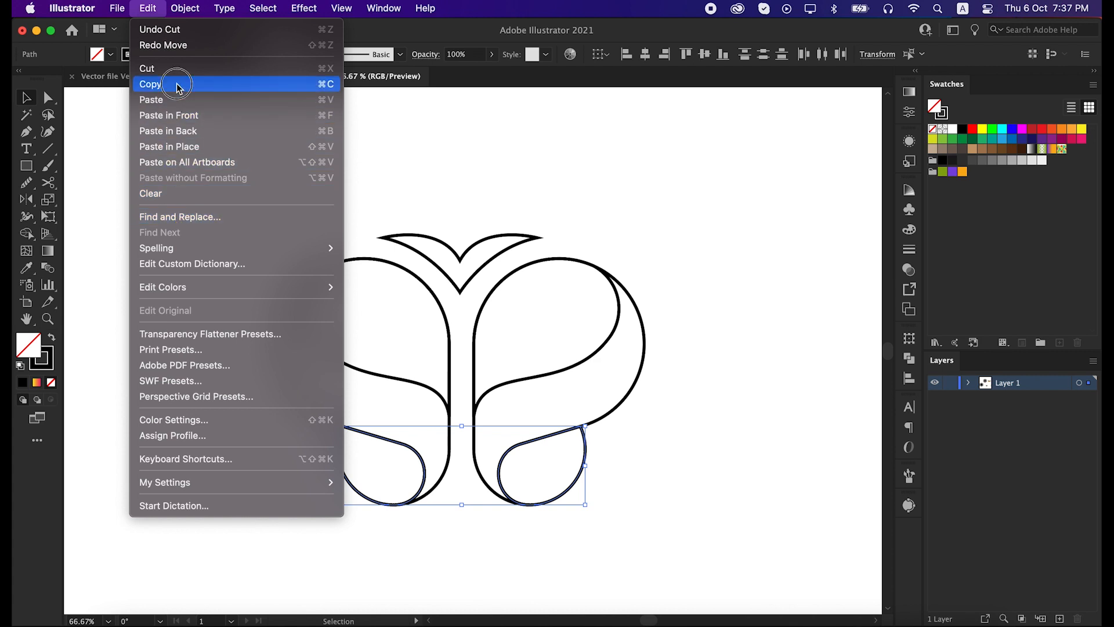
pyautogui.click(149, 84)
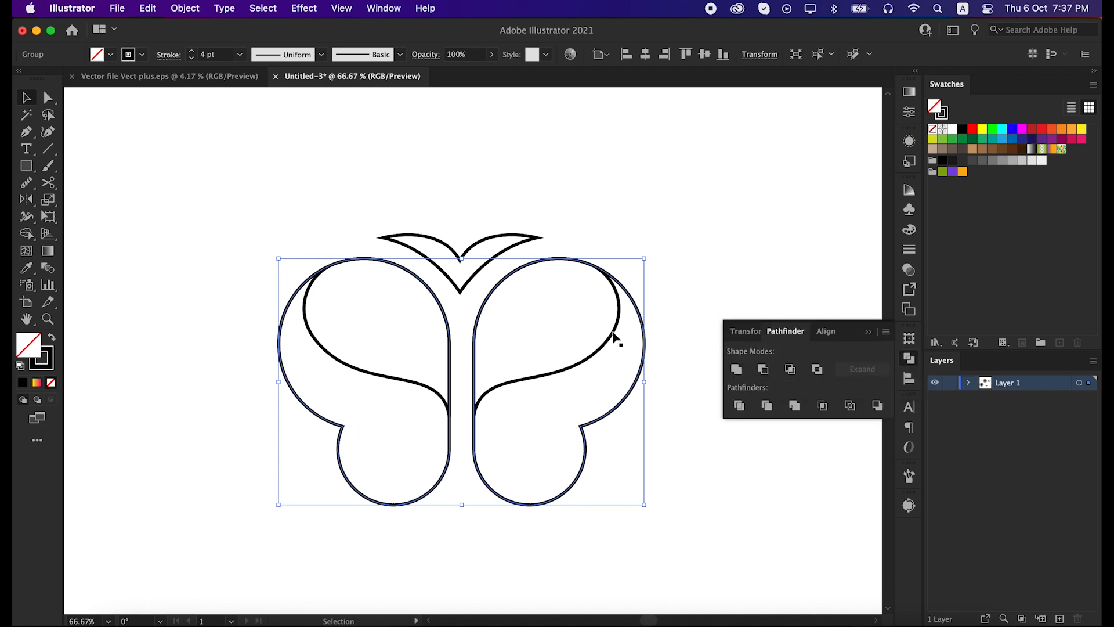
pyautogui.click(147, 7)
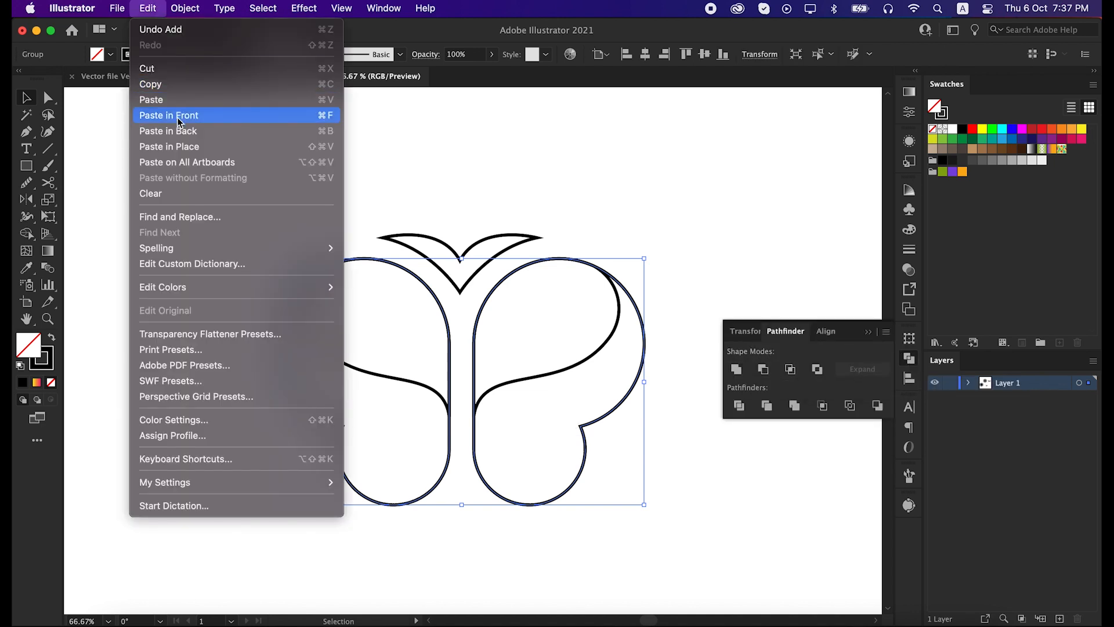
pyautogui.click(169, 115)
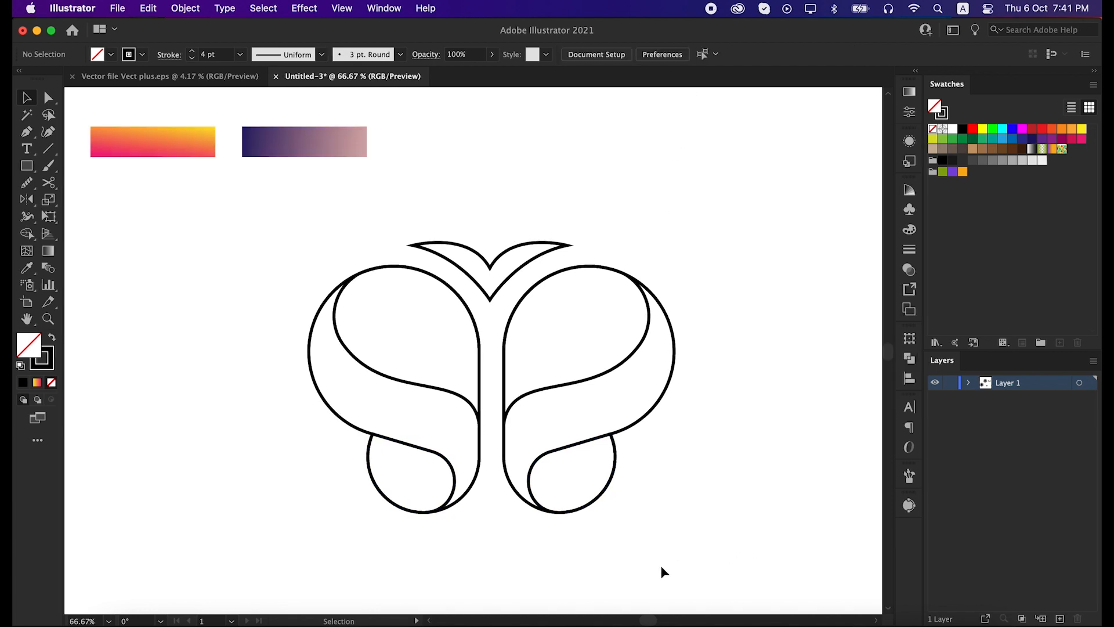
pyautogui.moveTo(675, 506)
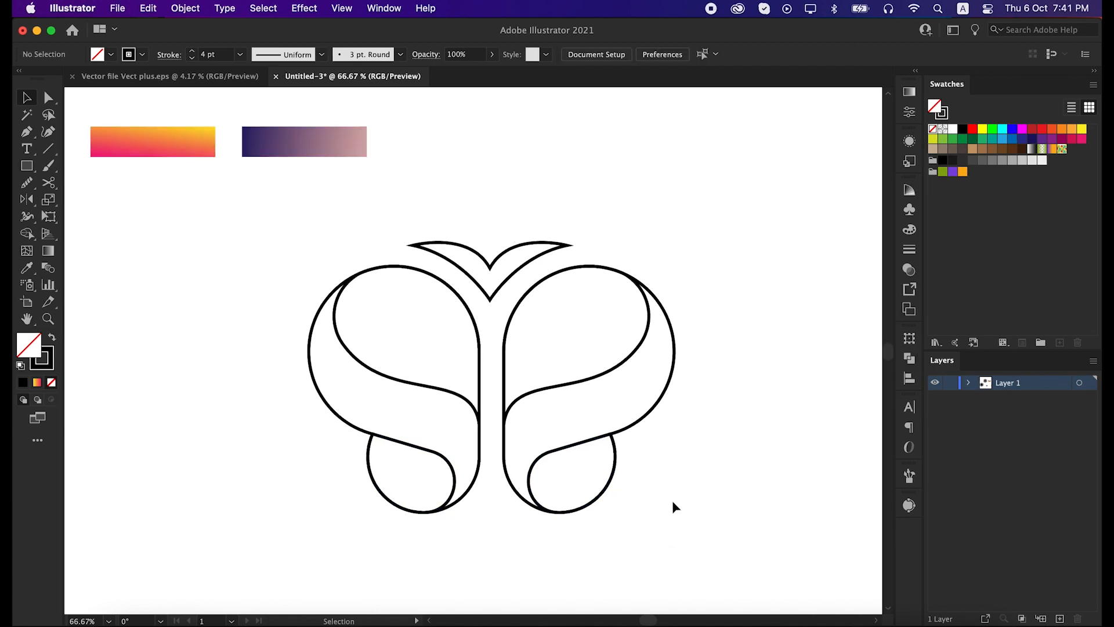
pyautogui.moveTo(325, 396)
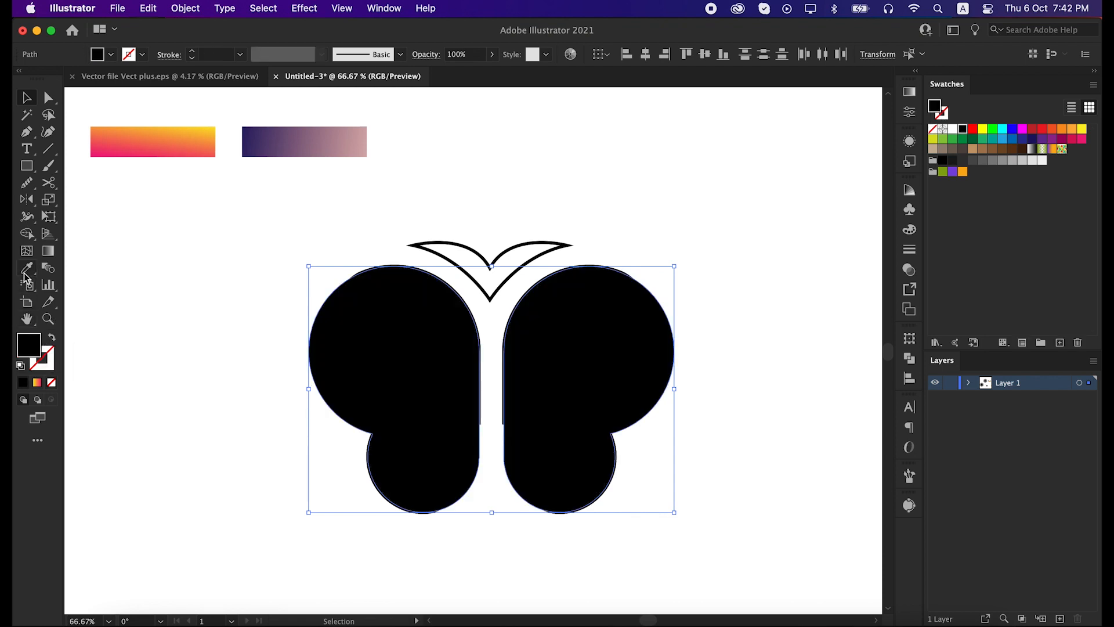
# - Eyedropper the orange-pink gradient onto the wings, running yellow at top to pink below
pyautogui.click(27, 268)
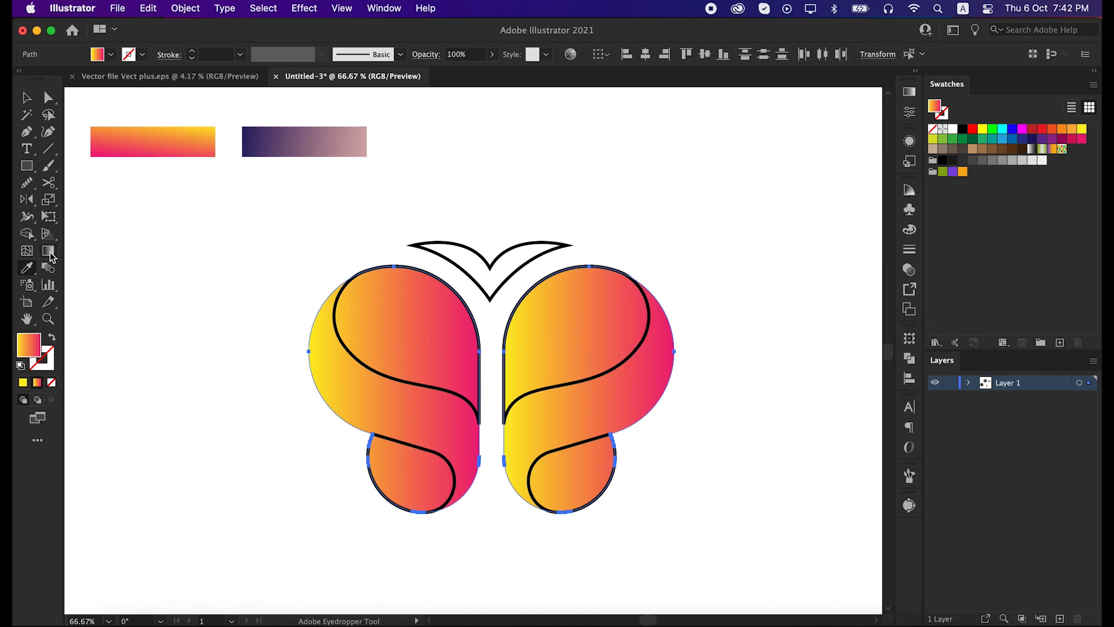
pyautogui.click(28, 250)
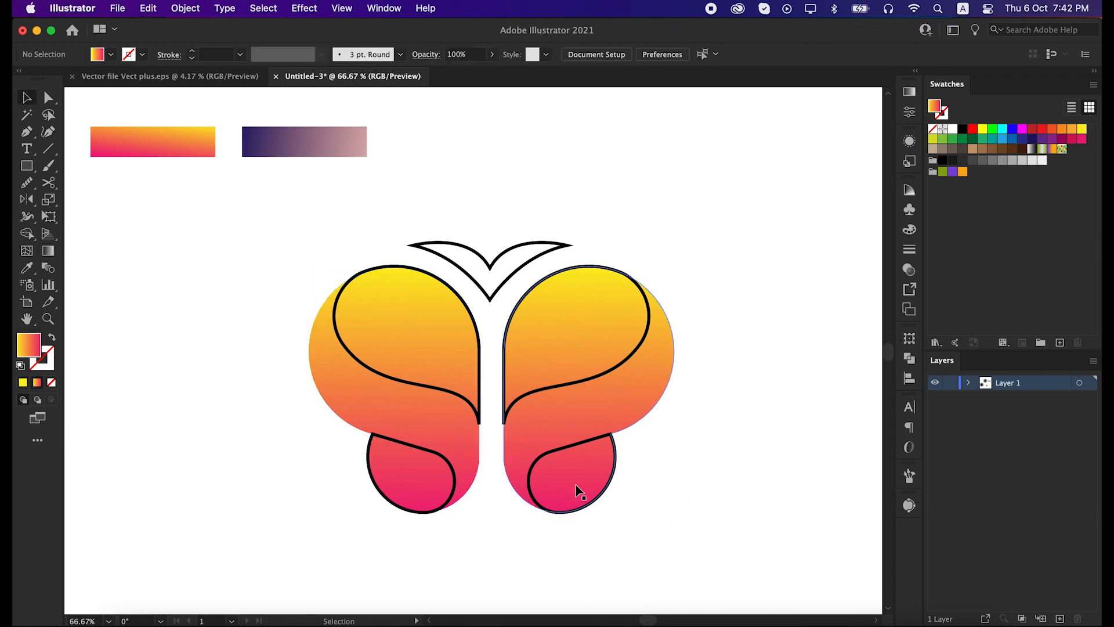
# - Give the left and right lower teardrops the navy-to-pink purple gradient
pyautogui.click(415, 472)
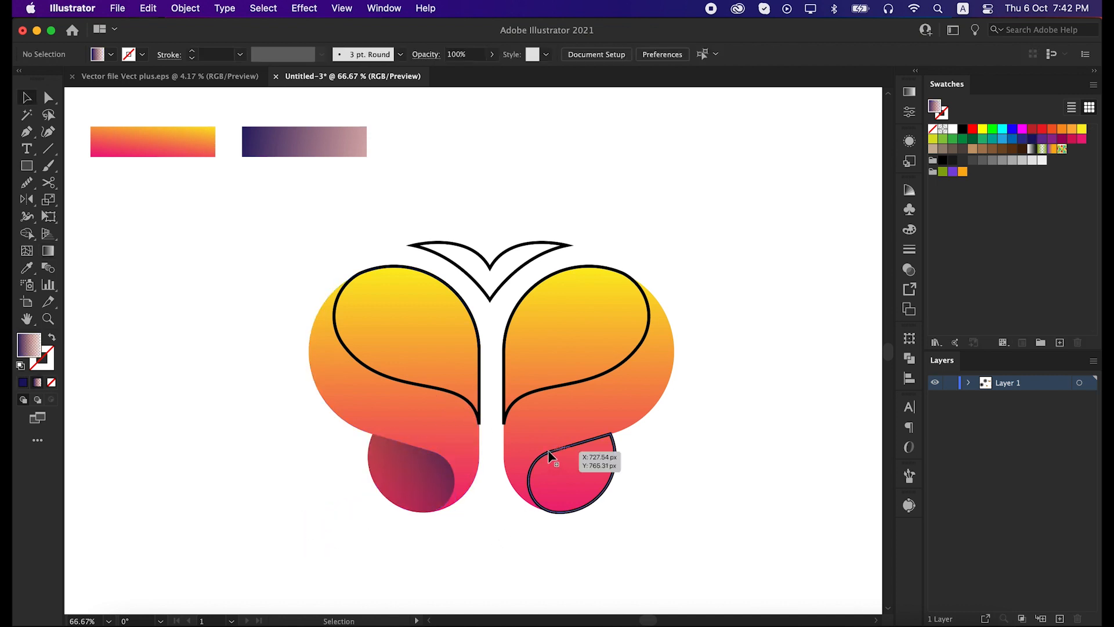
pyautogui.click(569, 476)
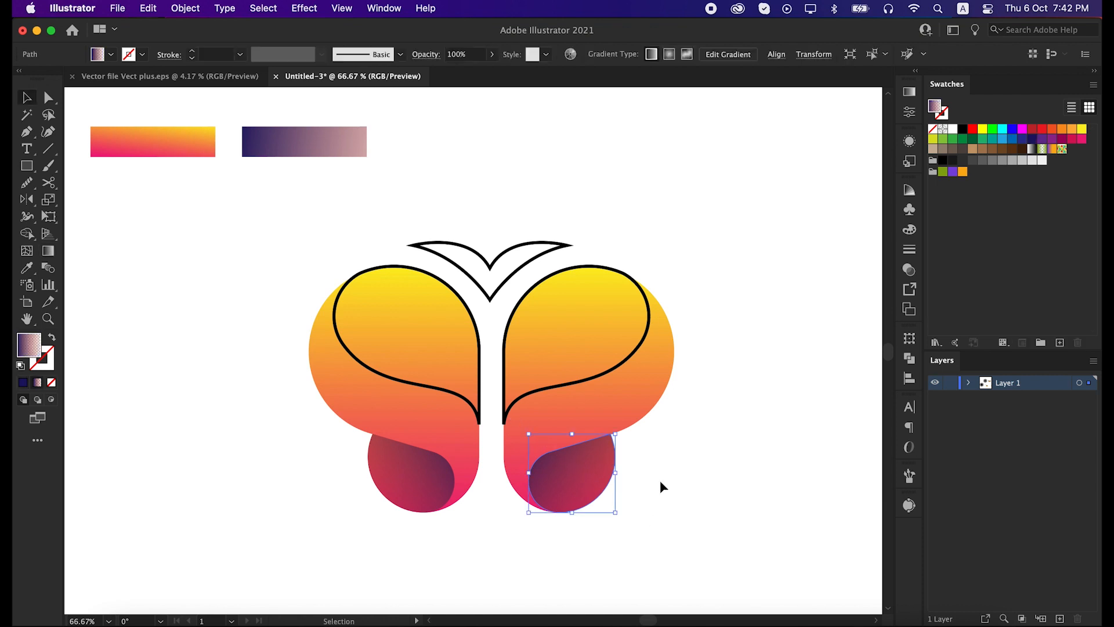
pyautogui.click(609, 377)
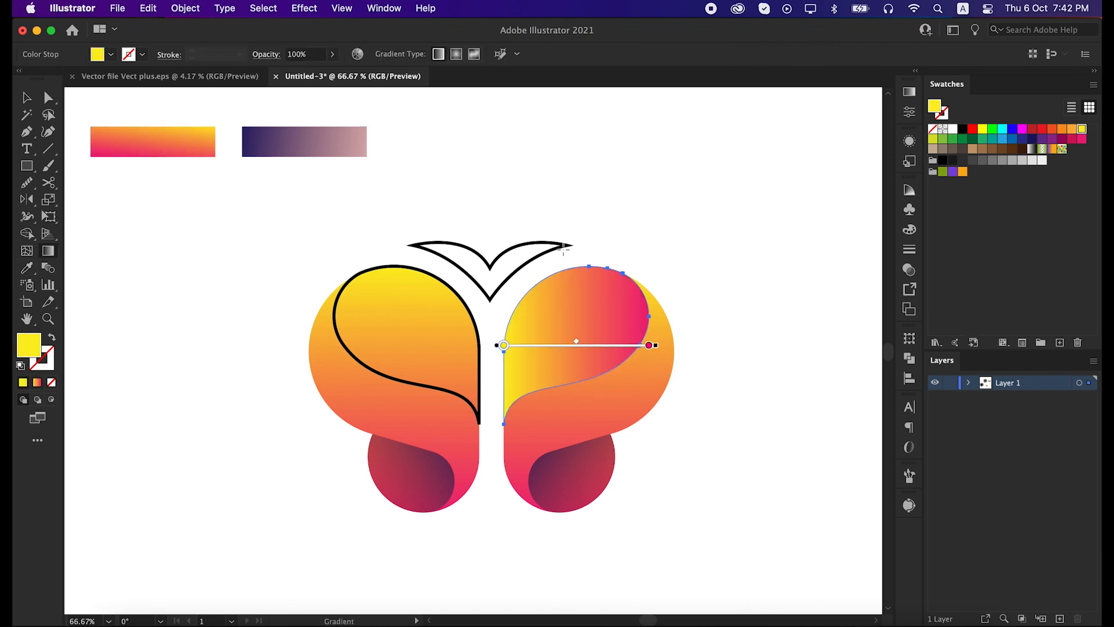
# - Apply the warm orange-pink gradient to the left upper inner shape and antenna piece
pyautogui.click(435, 409)
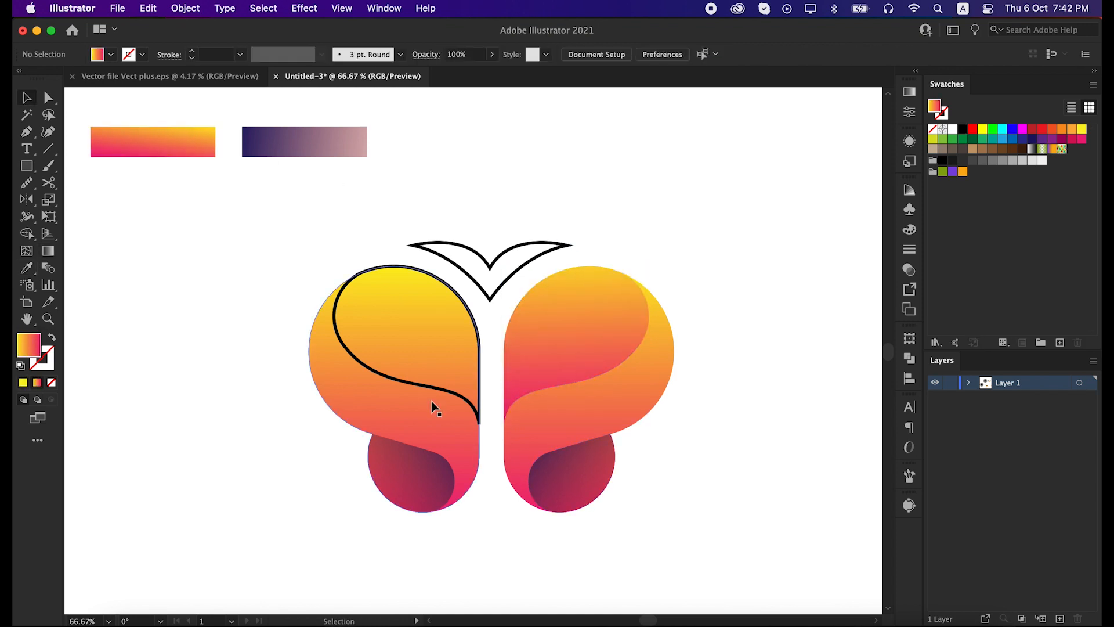
pyautogui.click(436, 406)
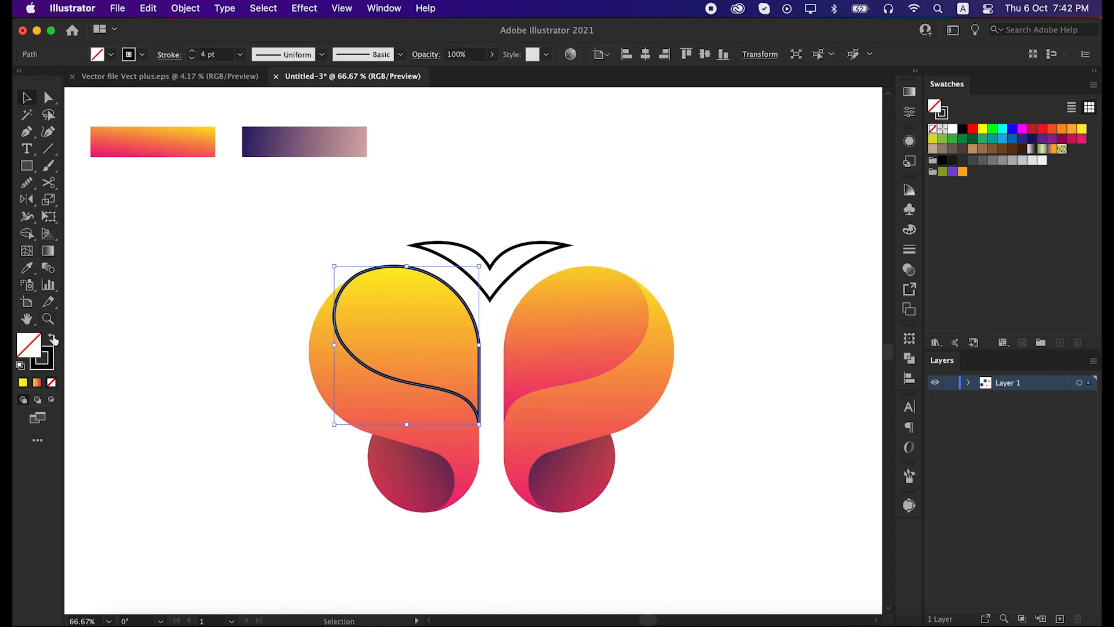
pyautogui.click(153, 141)
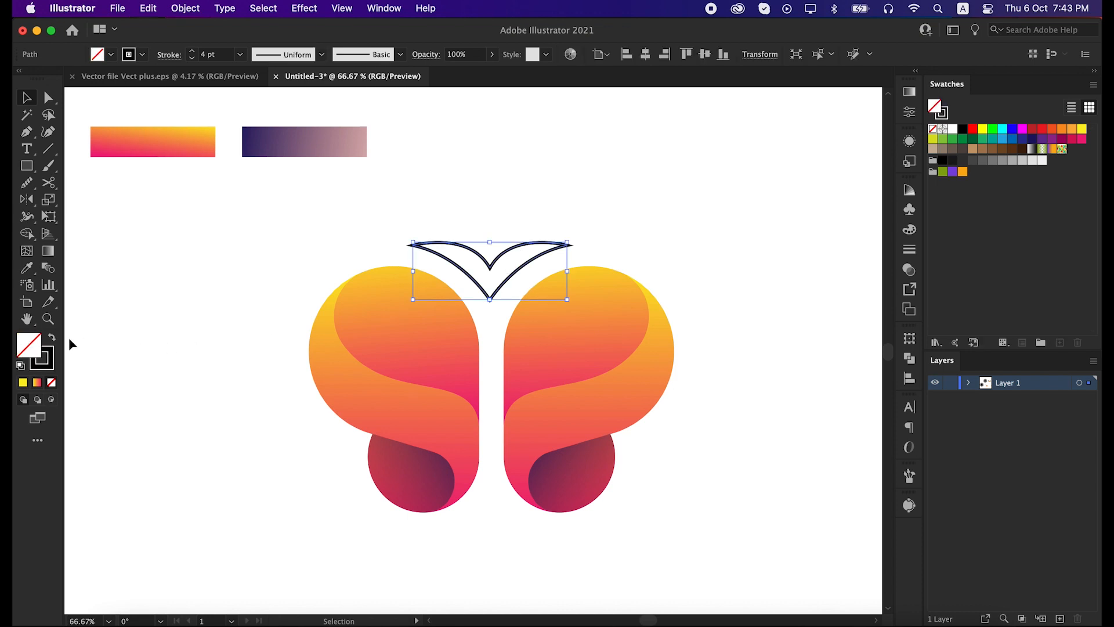
pyautogui.click(27, 268)
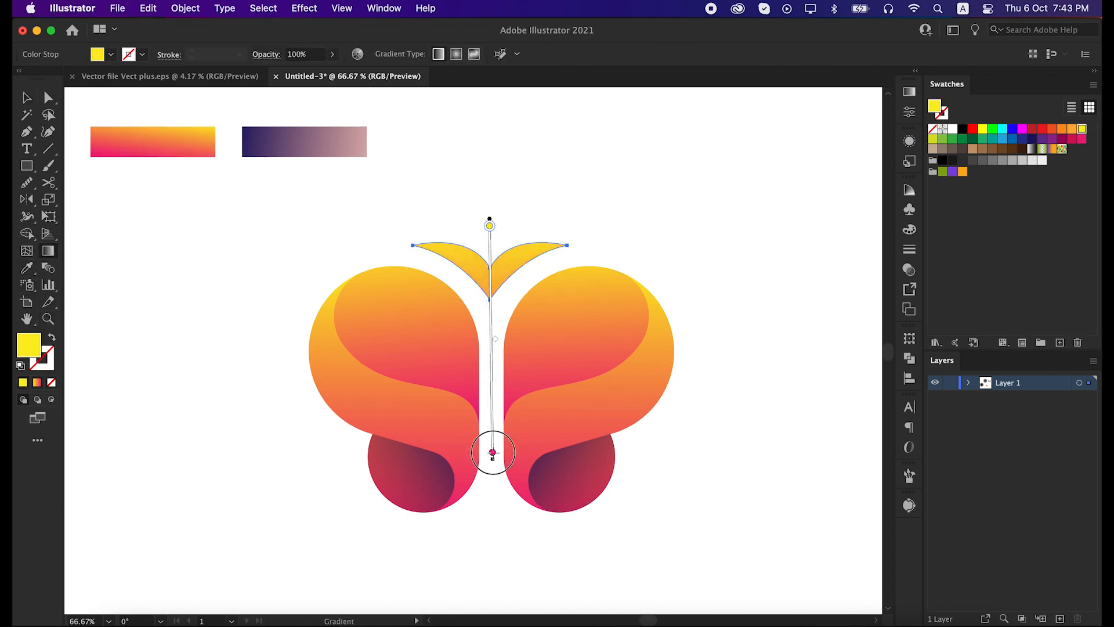
# - Group the wings, teardrops, leaves and antenna into a single butterfly object
pyautogui.click(335, 269)
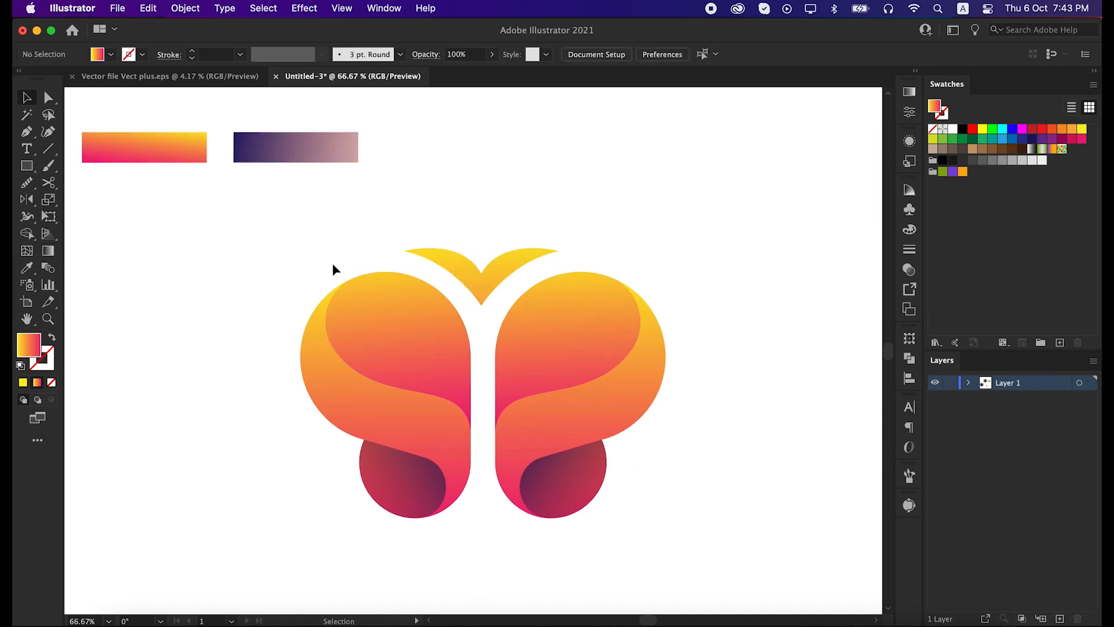
pyautogui.moveTo(290, 245)
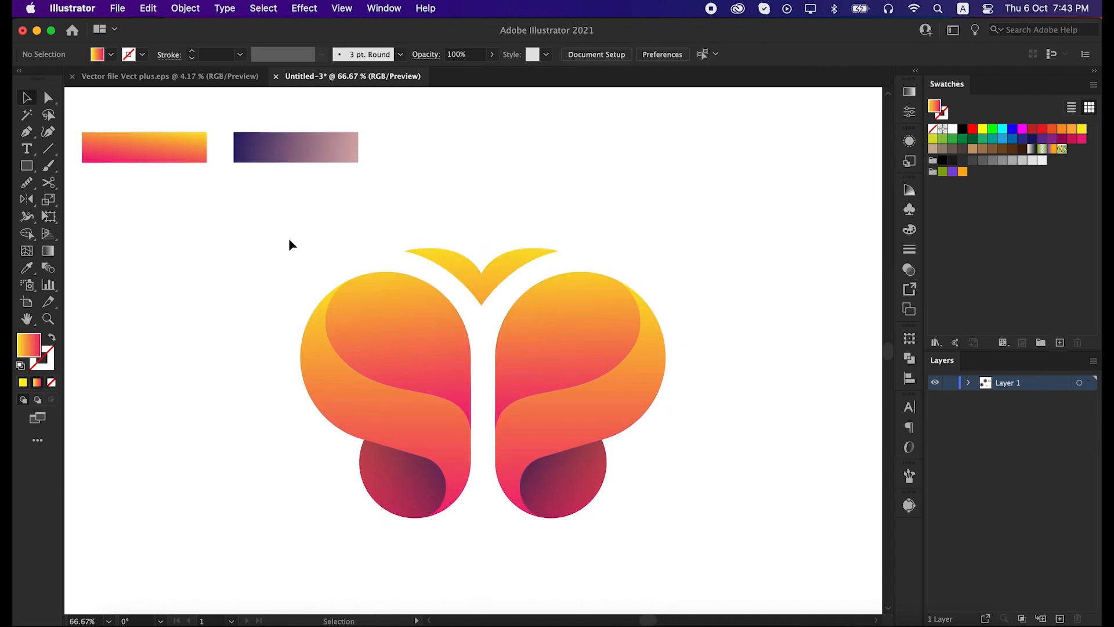
pyautogui.click(184, 7)
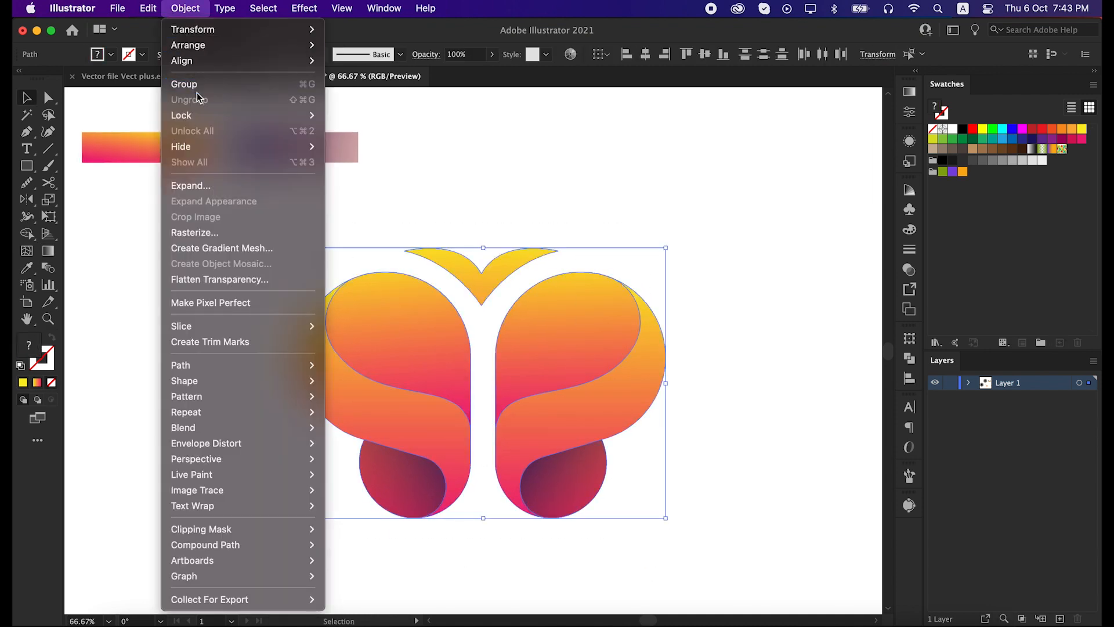
pyautogui.click(447, 114)
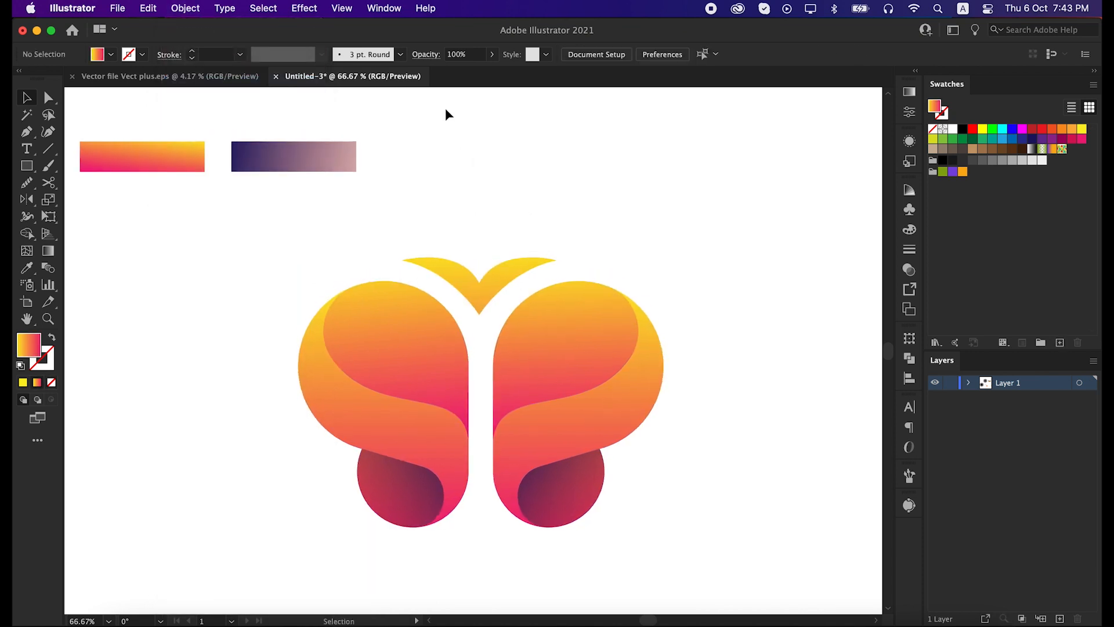